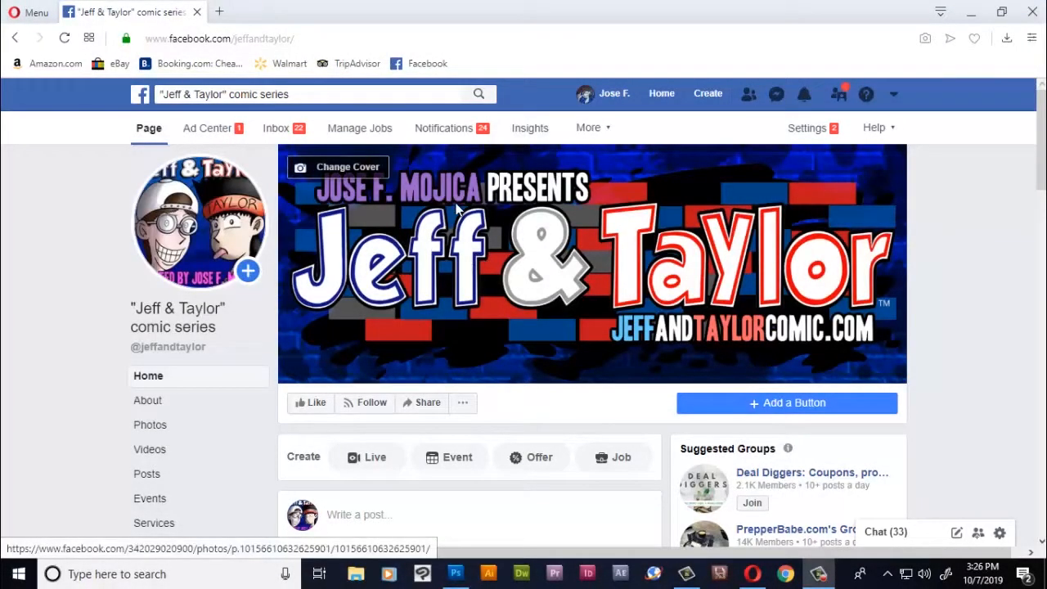
mouse_move(442, 331)
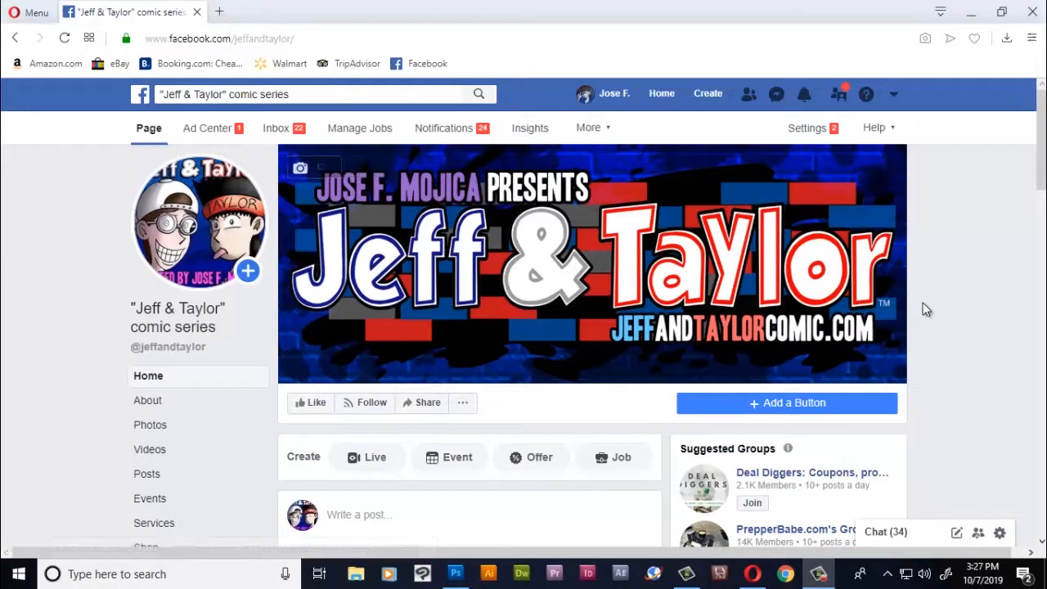
mouse_move(270, 235)
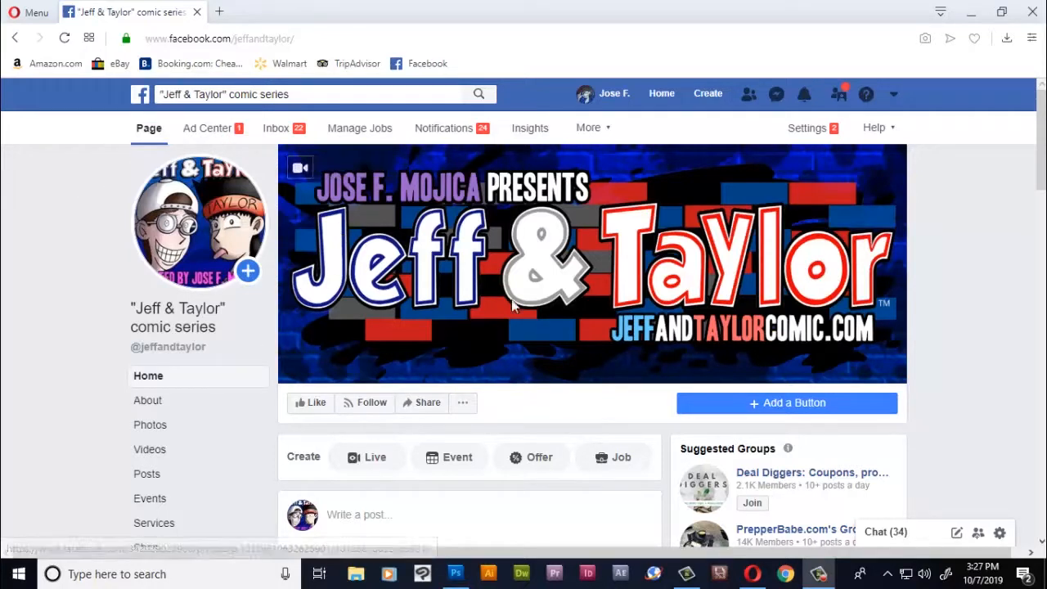
mouse_move(409, 389)
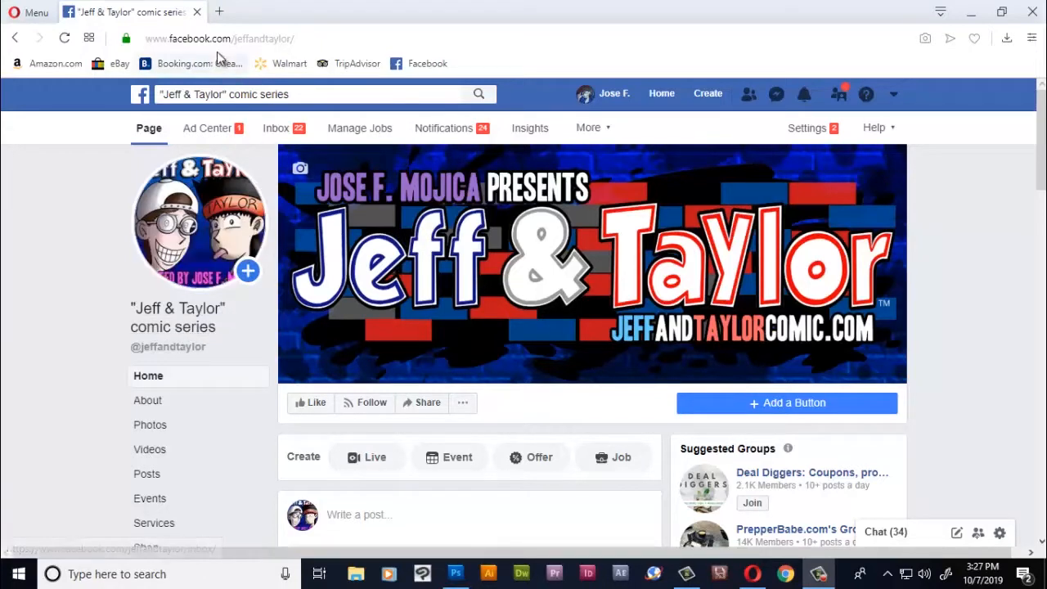
- View the Facebook page's profile picture full size, then close it
scroll(down, 3)
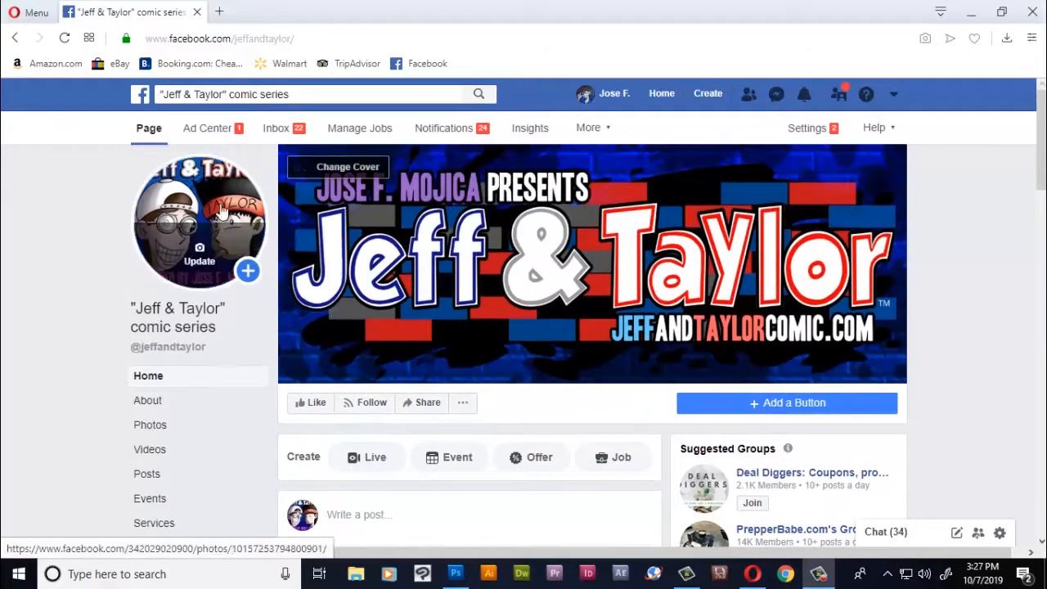
click(198, 220)
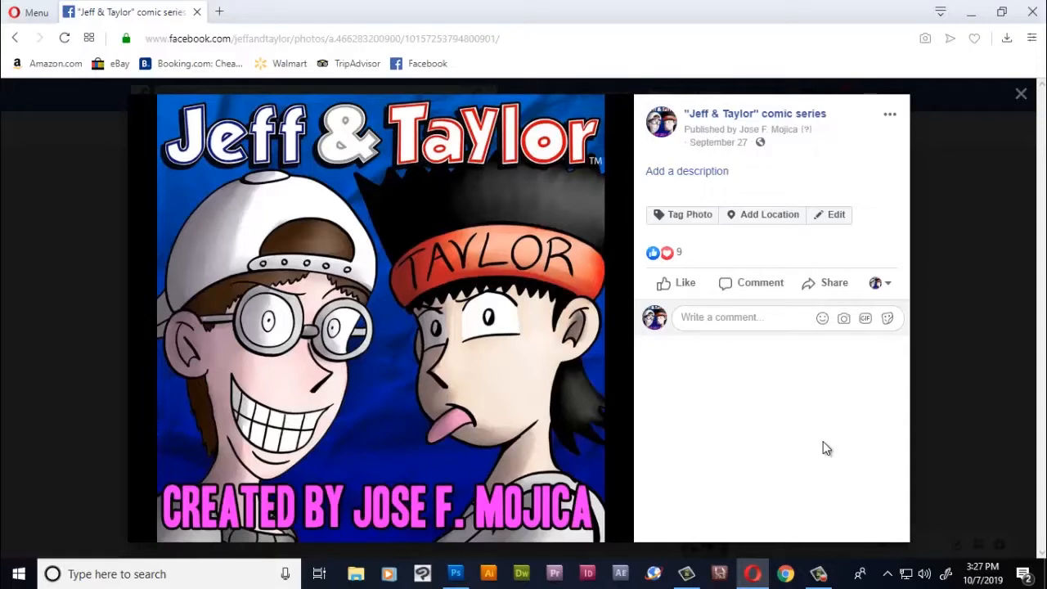
mouse_move(818, 444)
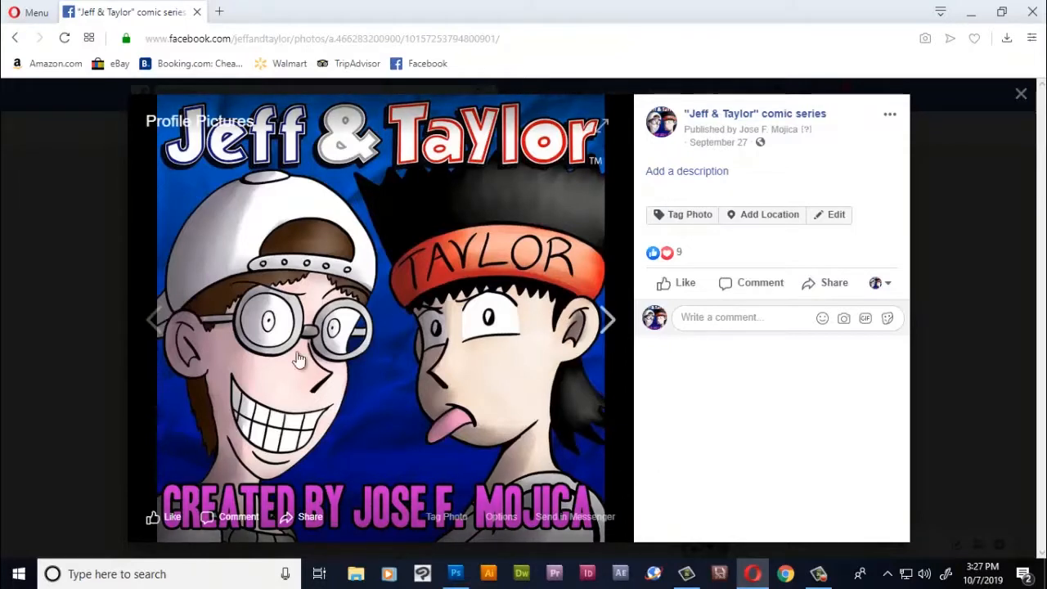
mouse_move(966, 276)
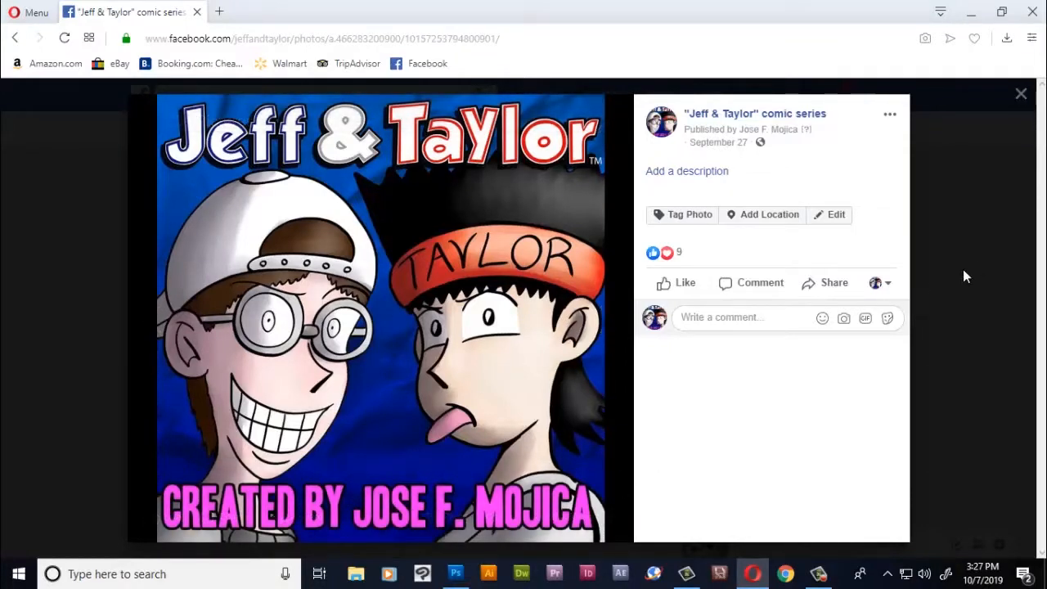
mouse_move(959, 134)
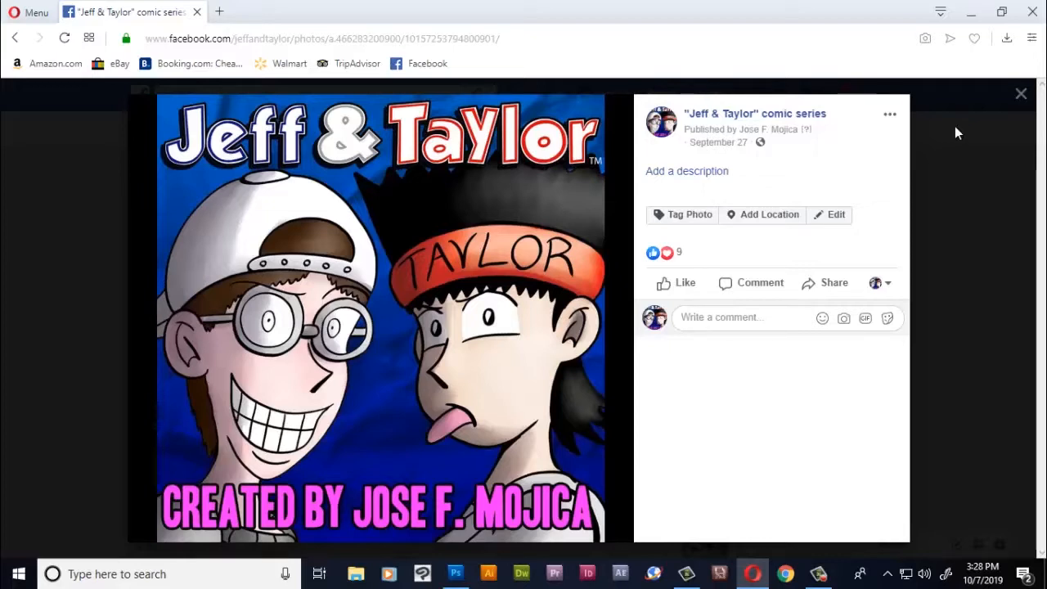
mouse_move(942, 152)
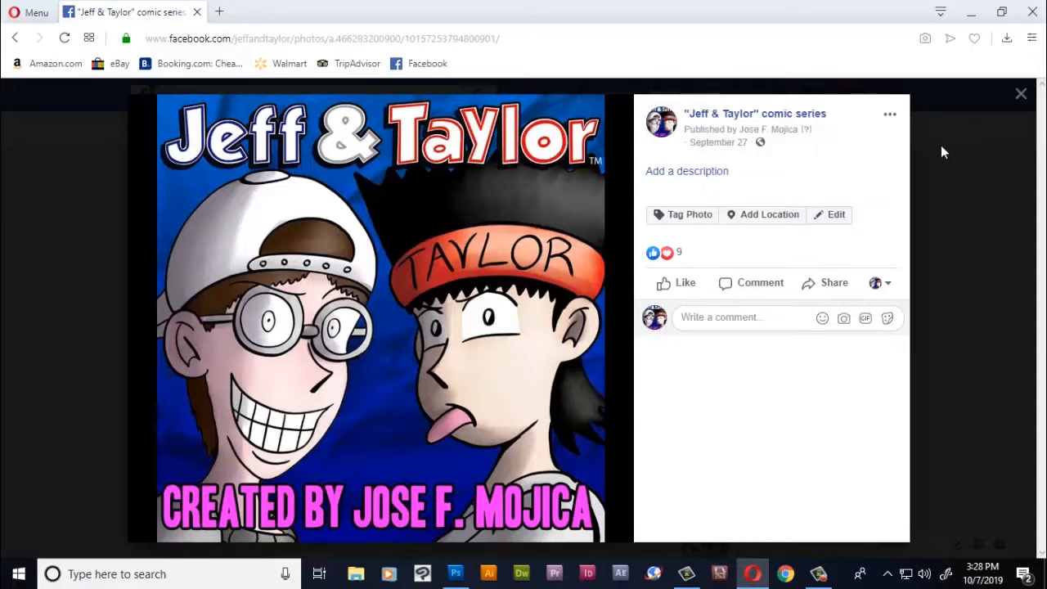
mouse_move(959, 170)
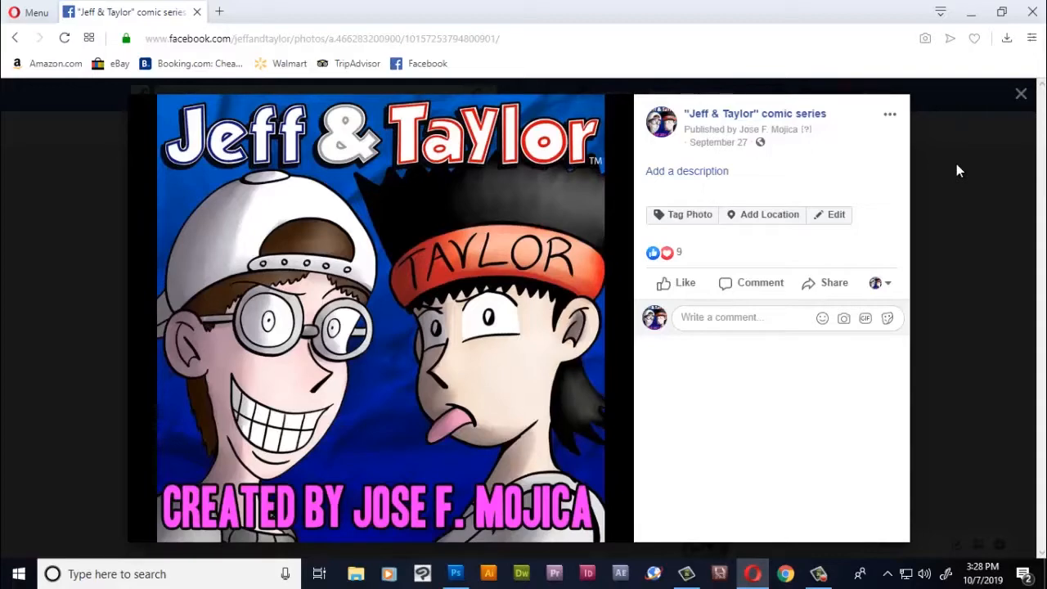
click(1021, 93)
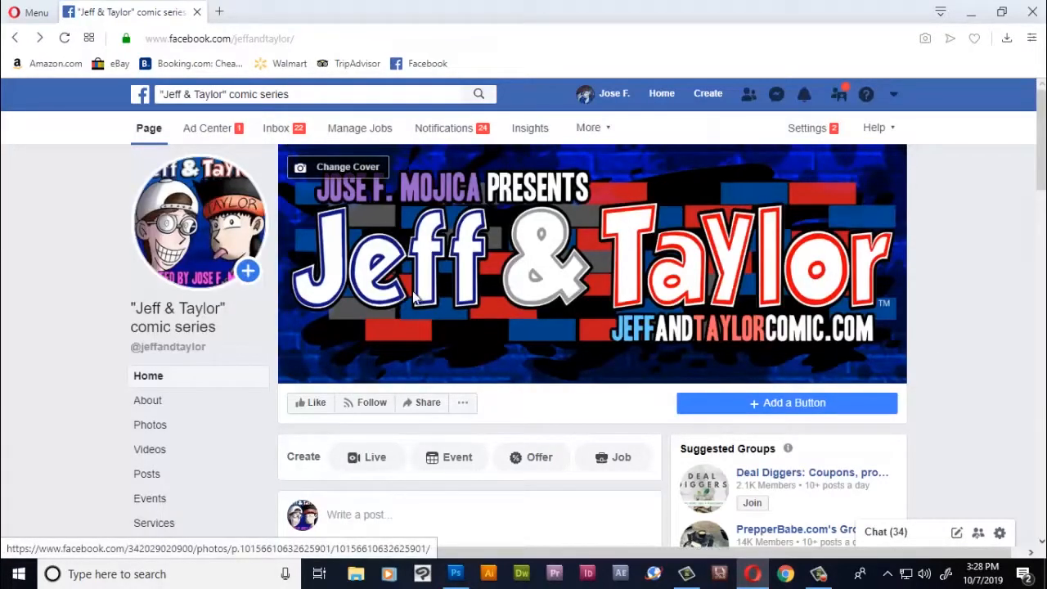
- Browse down through the page's recent comic posts, then bring Photoshop with the comic pages to the front
scroll(down, 3)
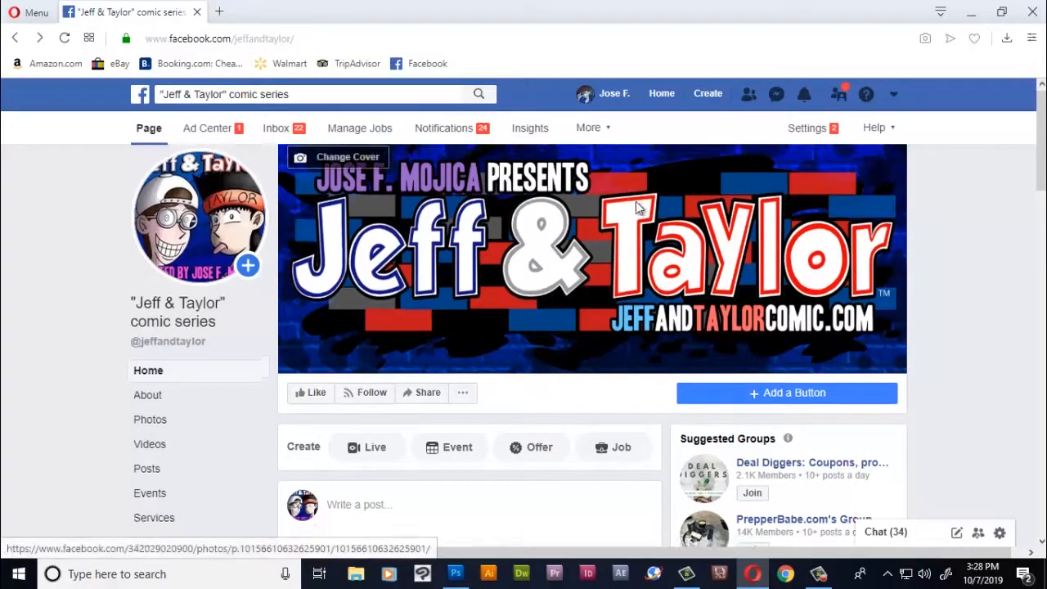
scroll(down, 3)
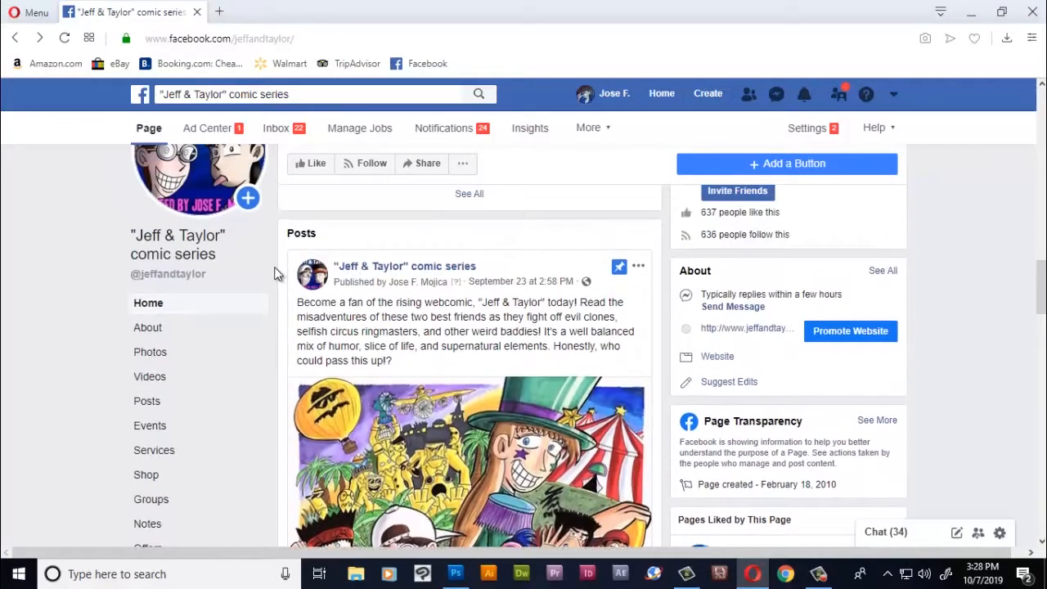
scroll(down, 3)
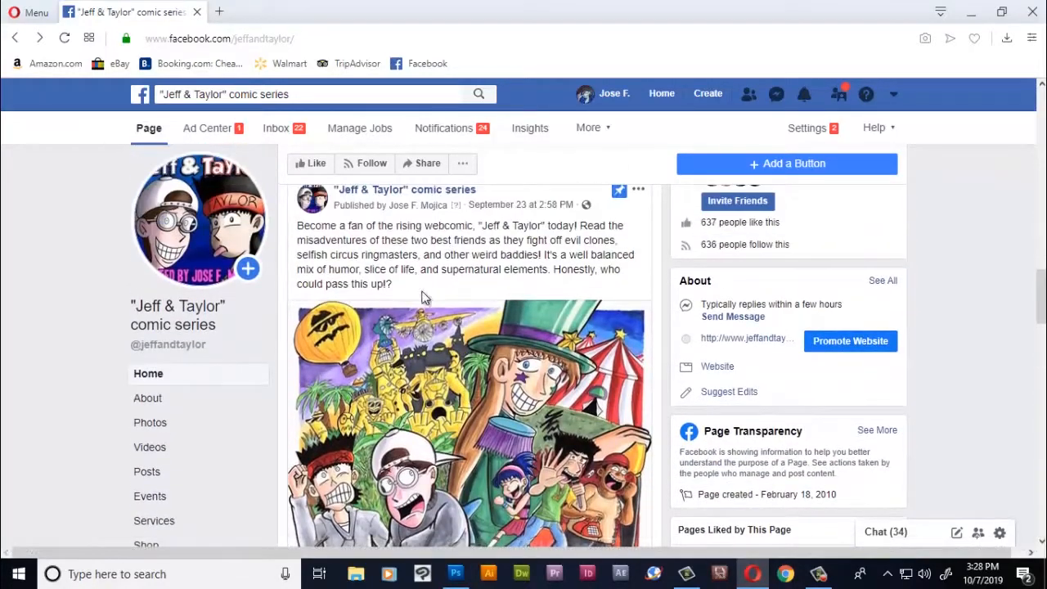
scroll(down, 3)
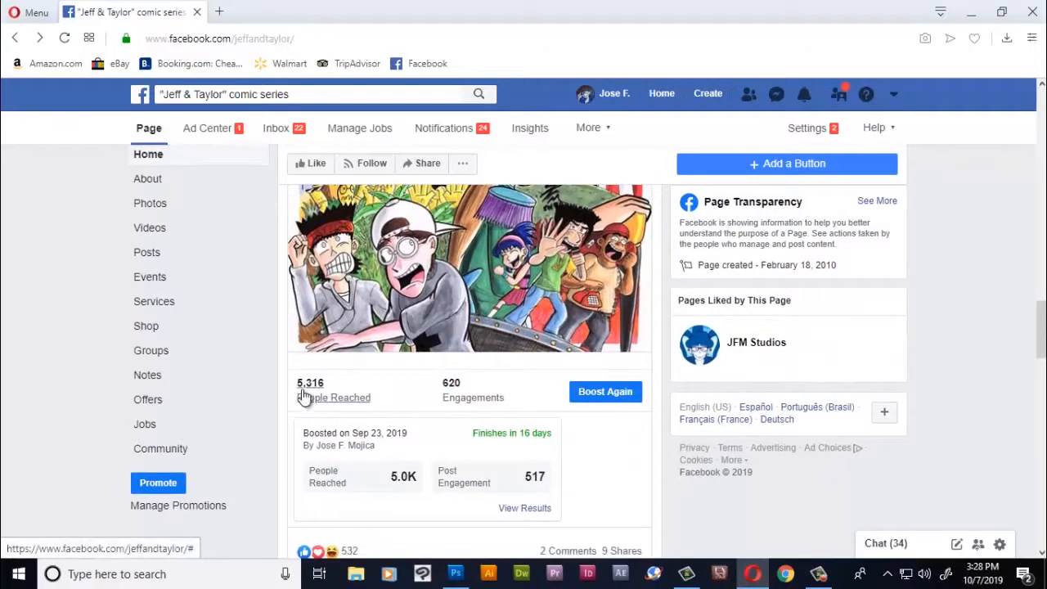
scroll(down, 3)
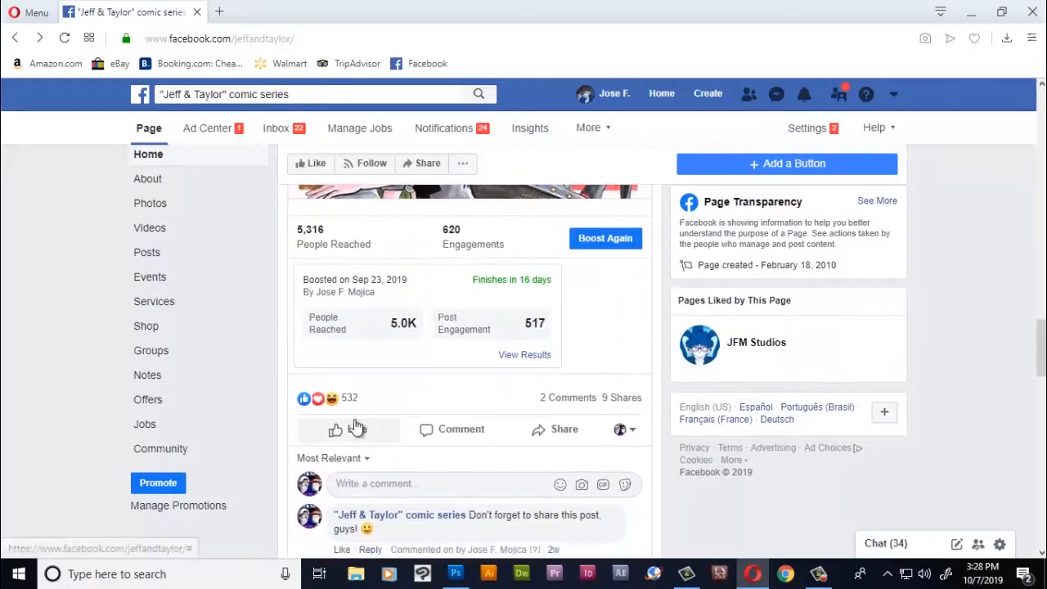
scroll(down, 3)
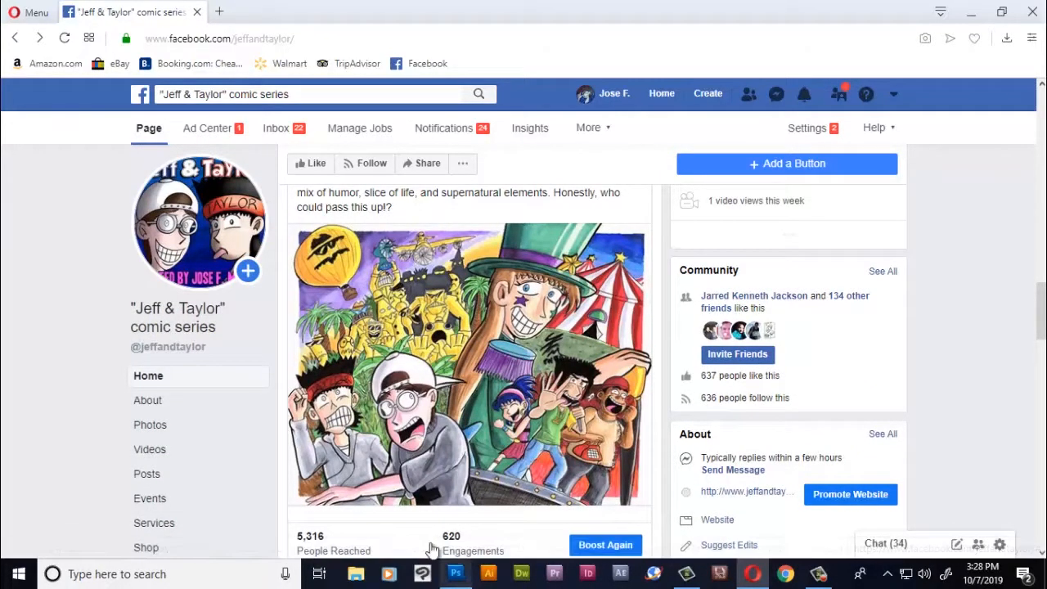
scroll(down, 3)
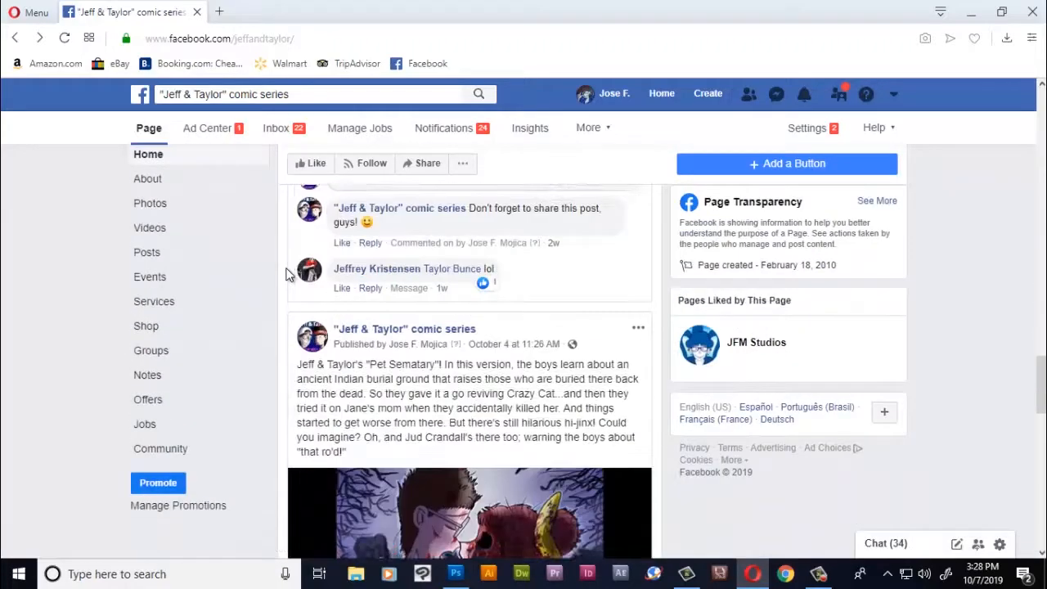
scroll(down, 3)
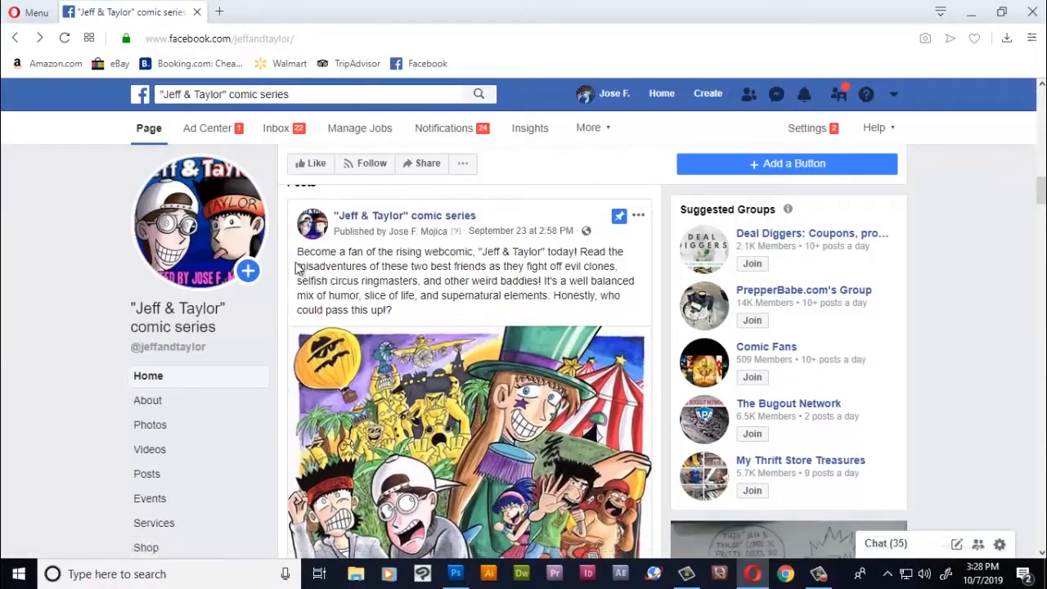
click(455, 573)
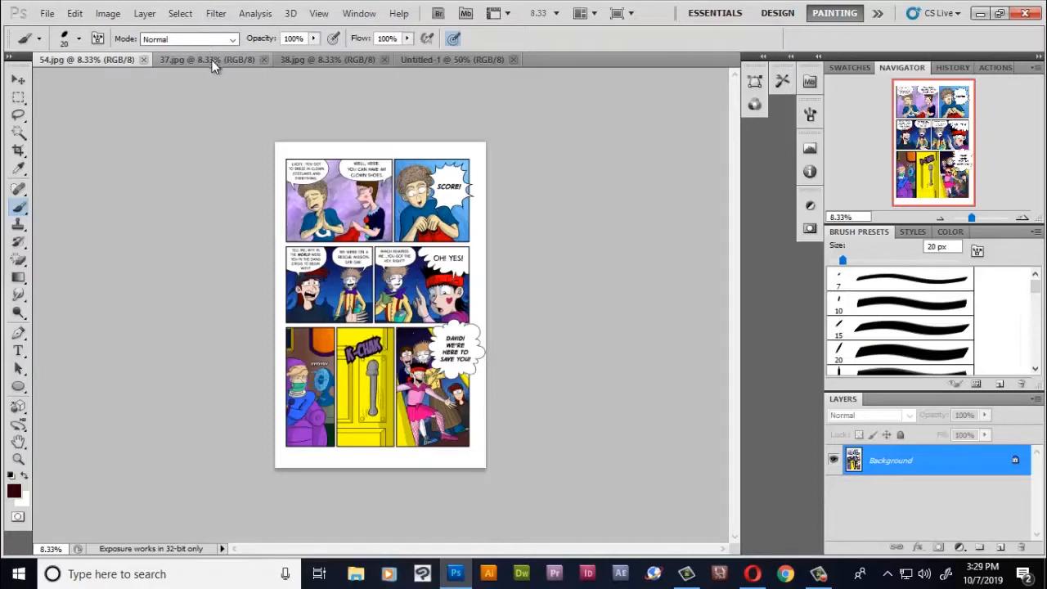
- Select the purple-hooded character's fan panel in 34.jpg and copy it into Untitled-1
click(82, 59)
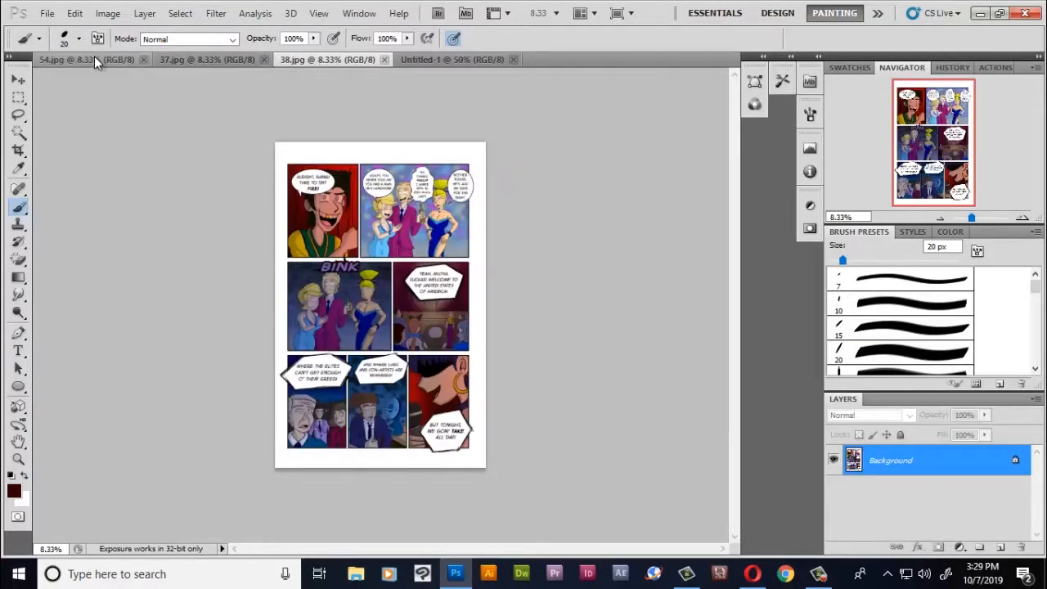
click(73, 59)
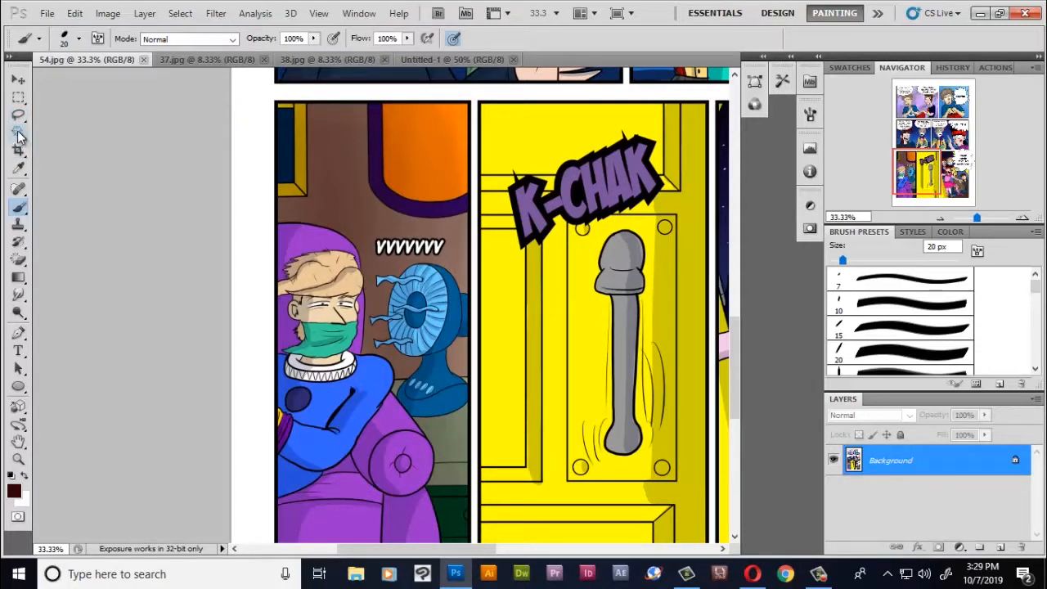
click(18, 151)
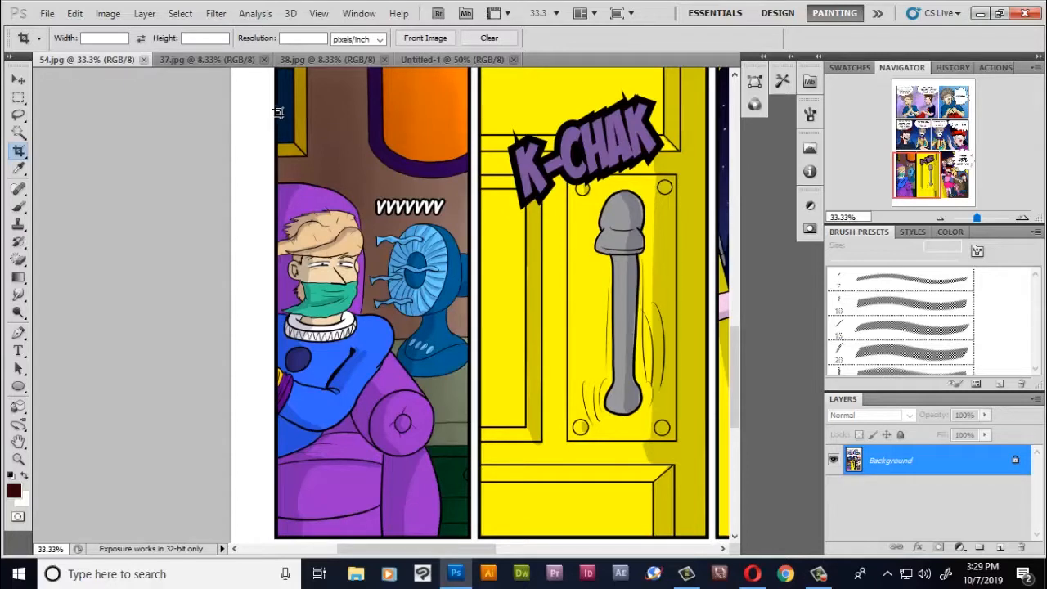
drag(278, 111, 465, 524)
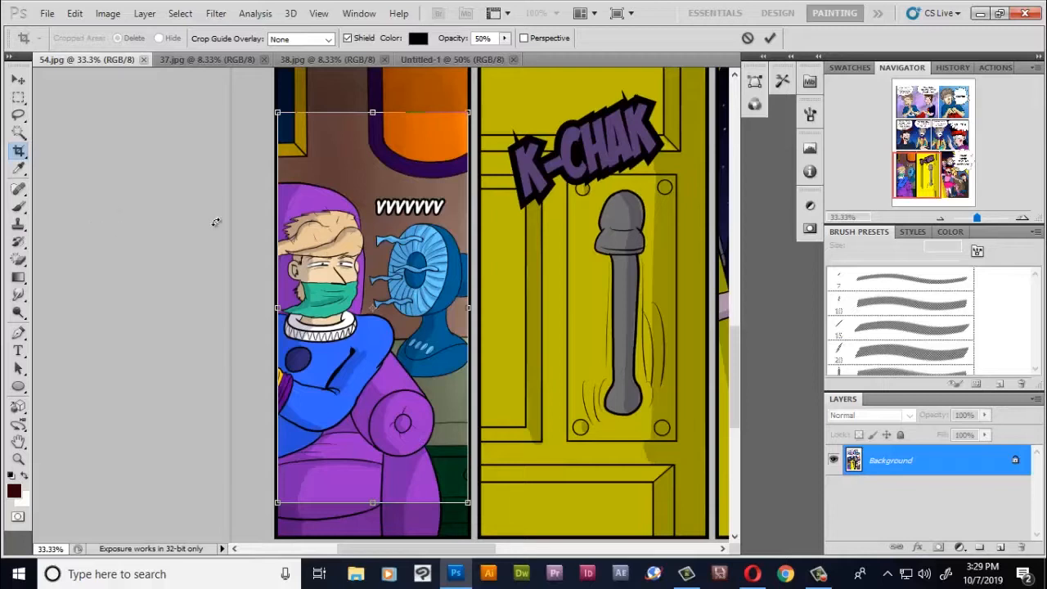
mouse_move(753, 36)
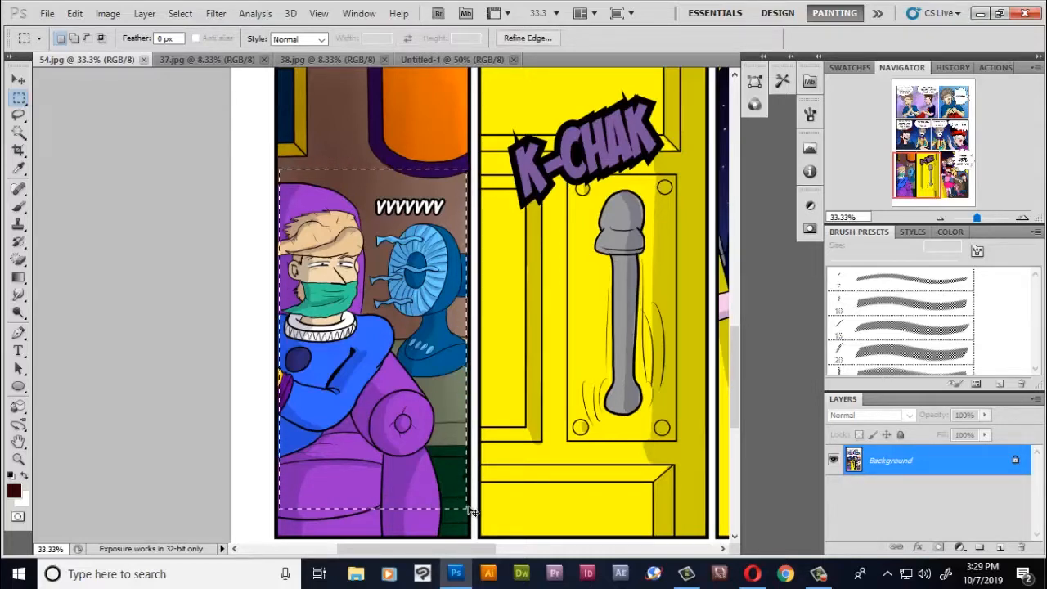
click(452, 59)
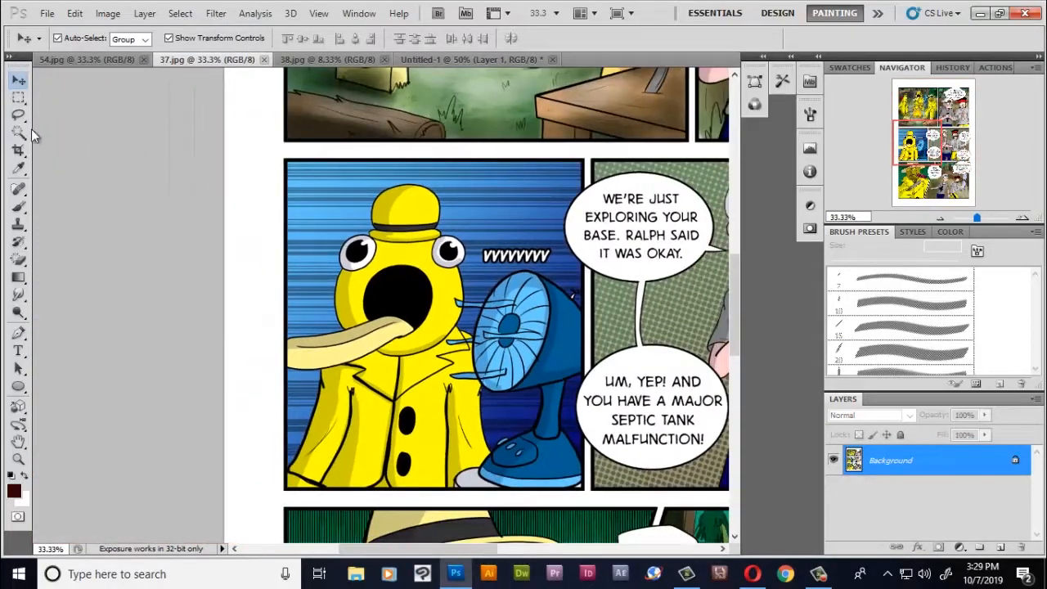
- Copy the yellow raincoat character's fan panel from 37.jpg into Untitled-1, then bring up 38.jpg
click(20, 98)
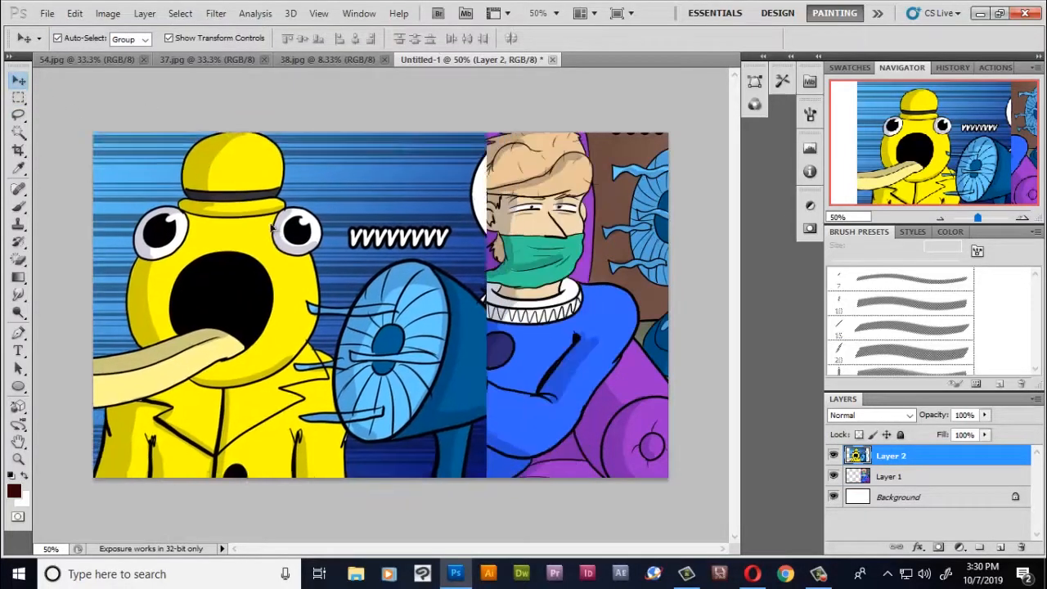
click(455, 573)
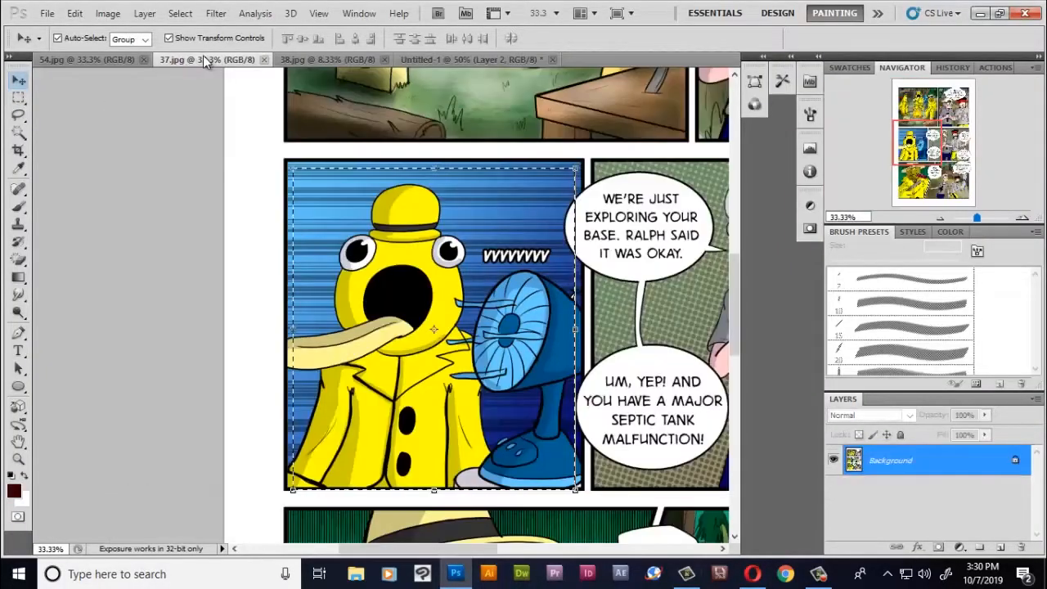
click(327, 59)
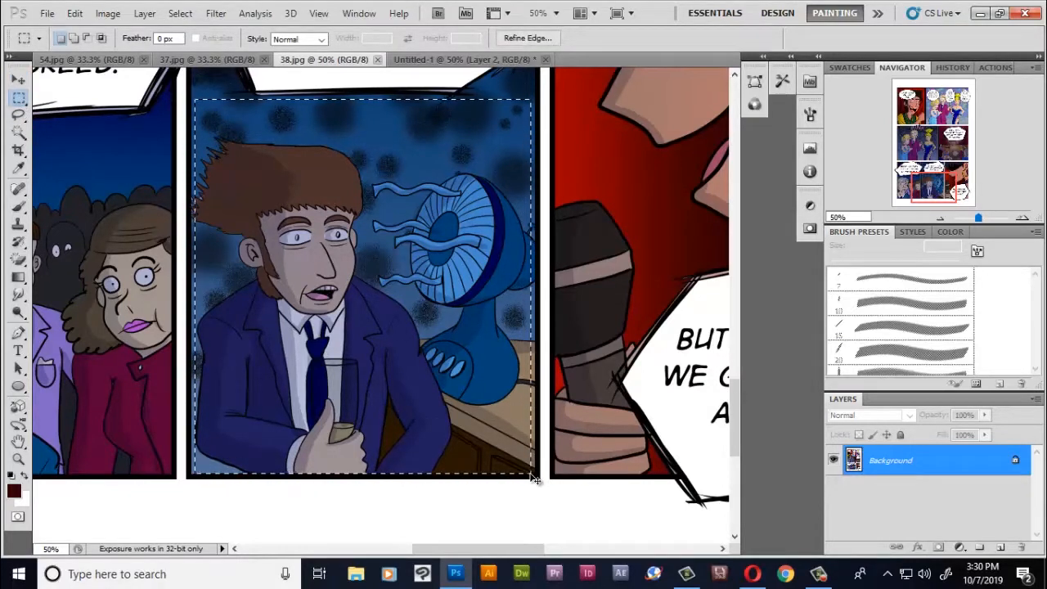
mouse_move(232, 298)
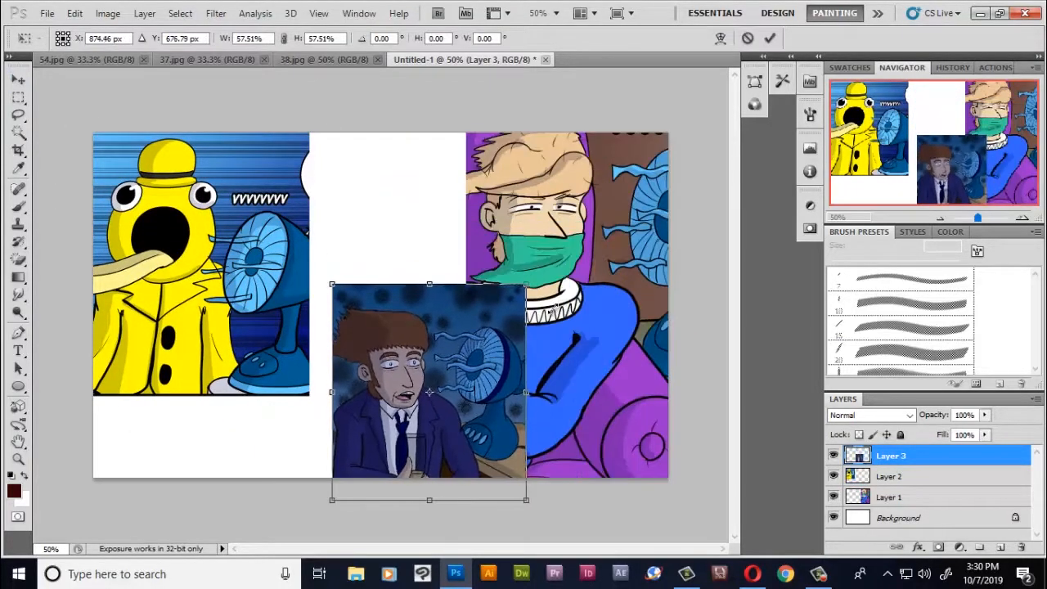
- Place the suited man's panel beside the yellow one, move the purple panel to the right end, and crop the row
drag(429, 391, 180, 236)
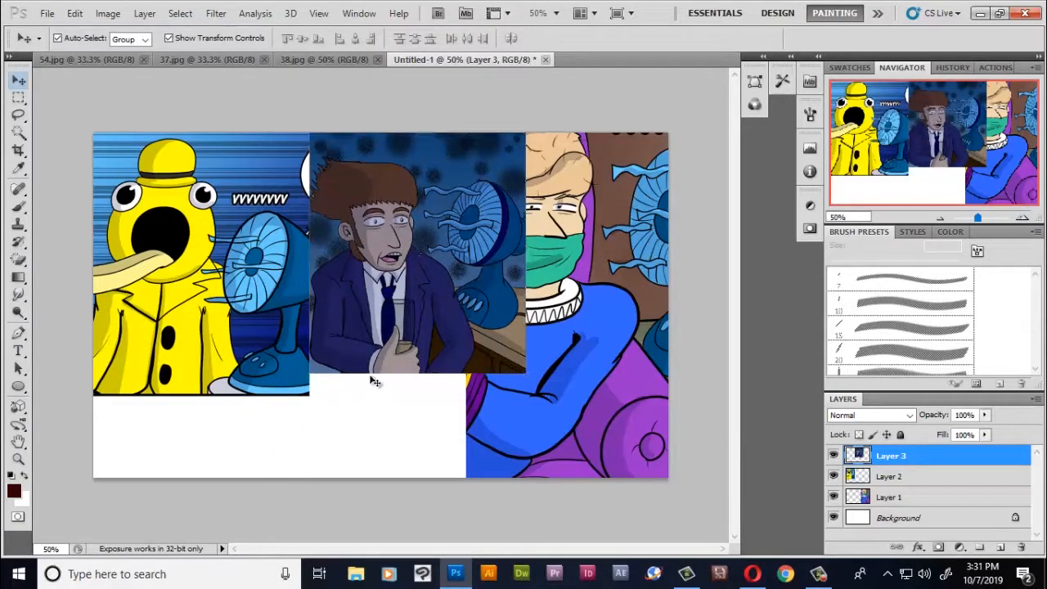
click(891, 476)
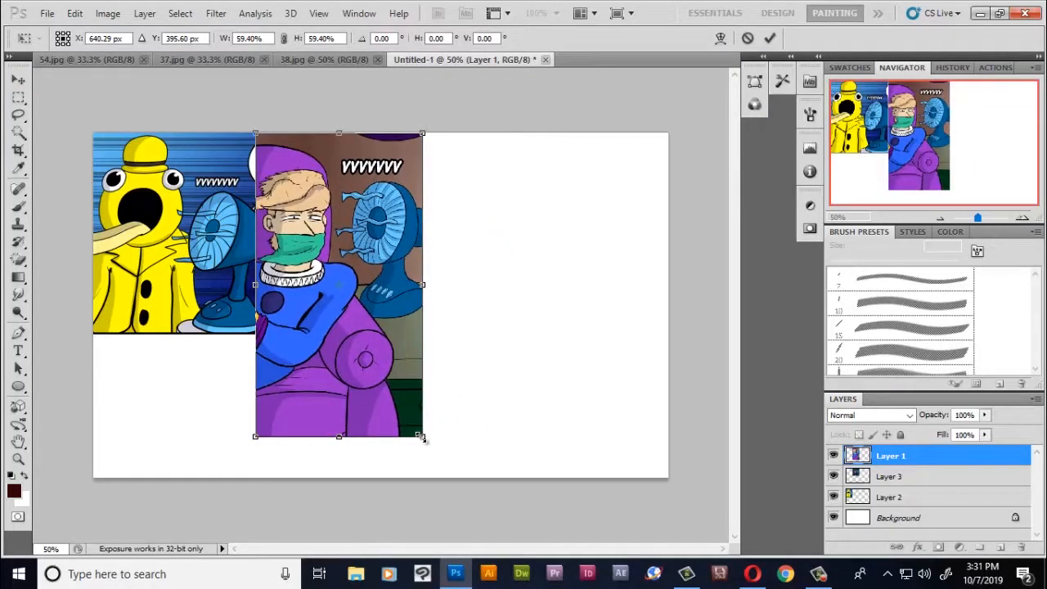
drag(341, 286, 506, 286)
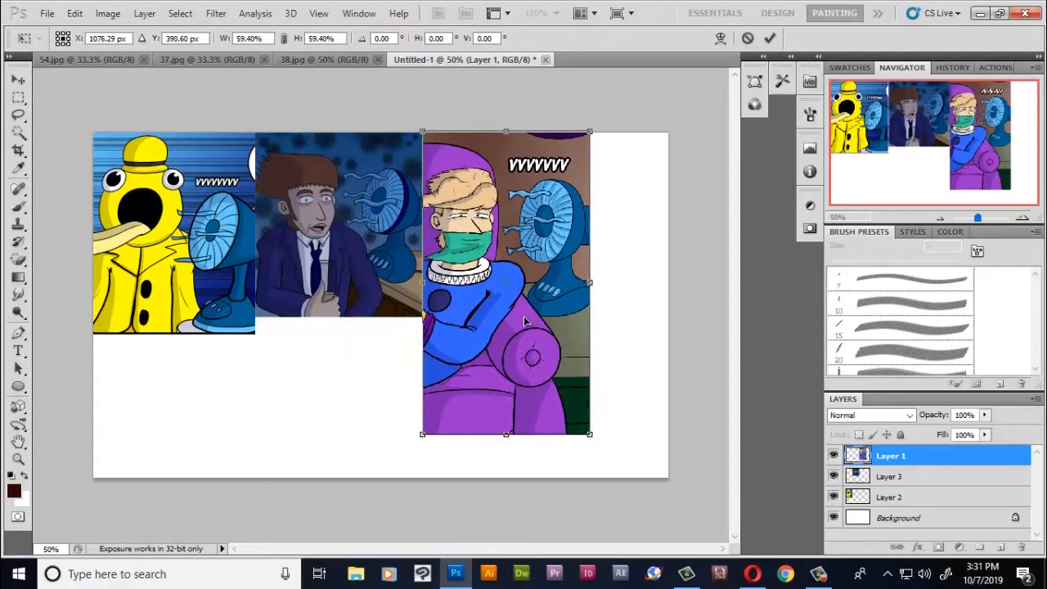
drag(505, 319, 517, 324)
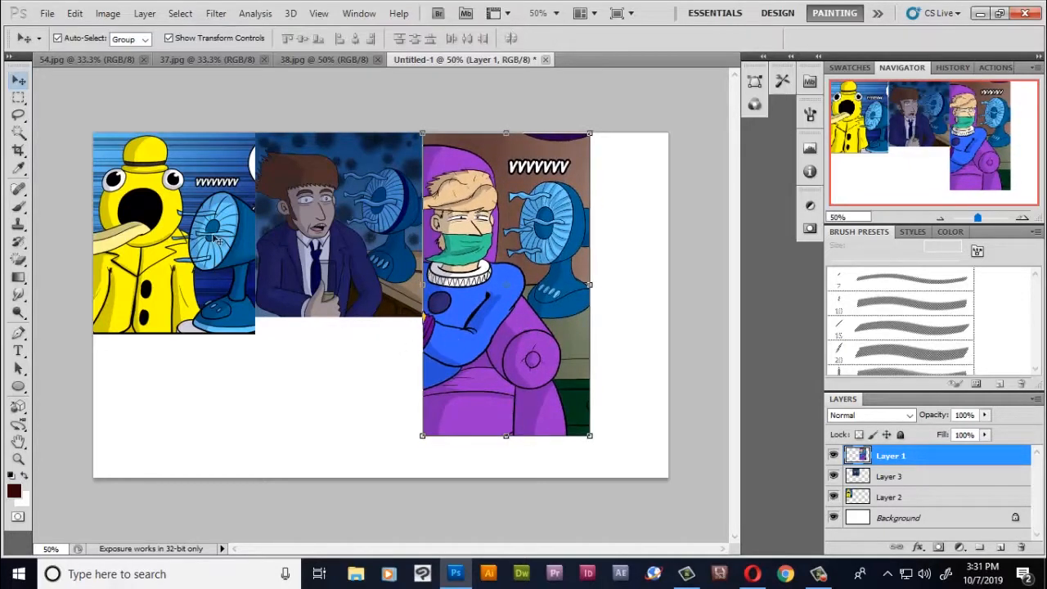
click(889, 498)
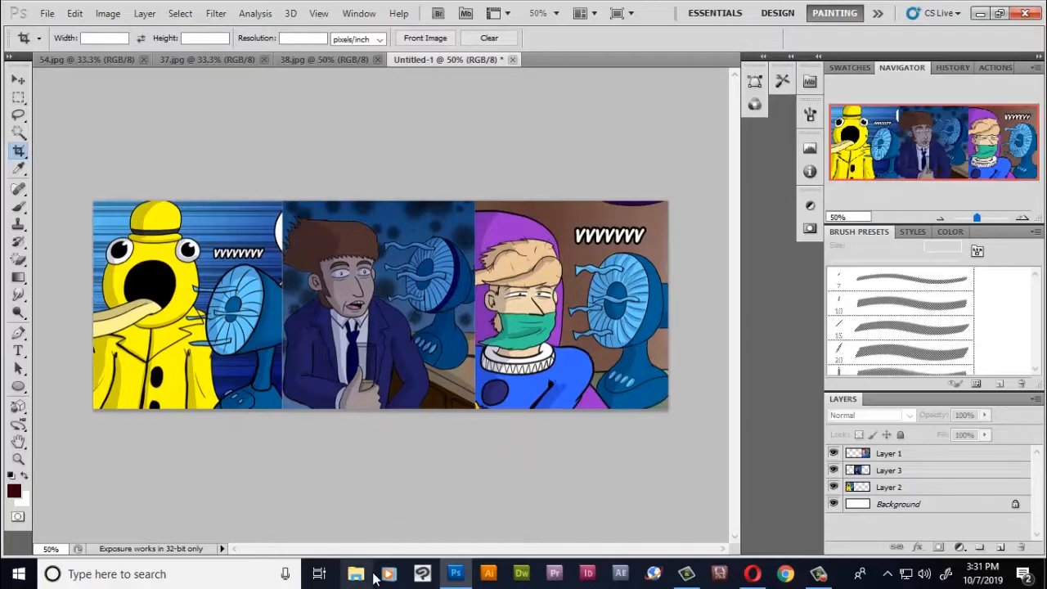
- Flatten the strip into one layer and resize it to 500 by 180 pixels with constrained proportions
right_click(896, 504)
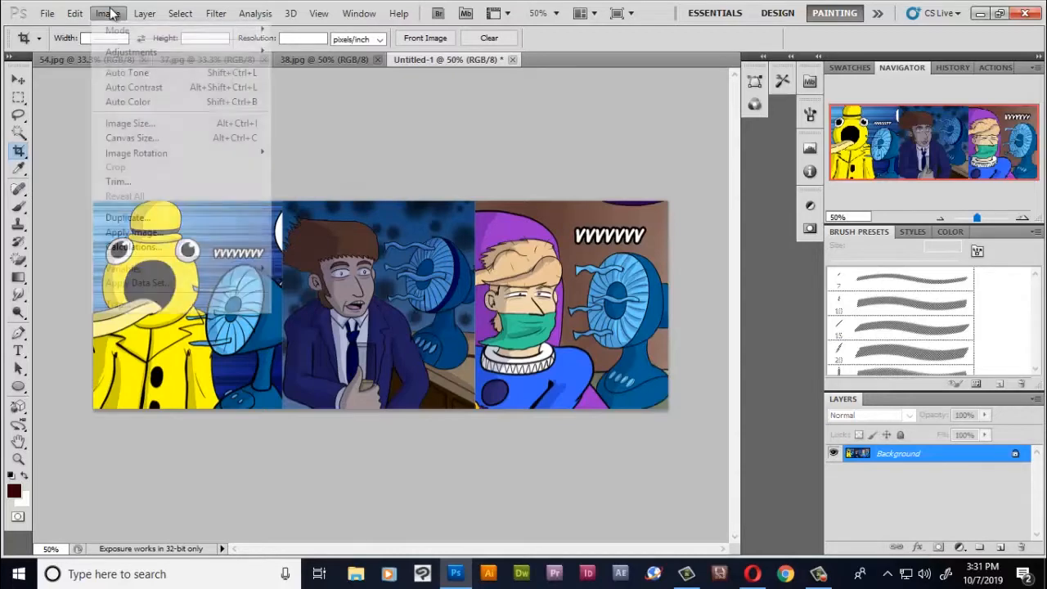
mouse_move(137, 154)
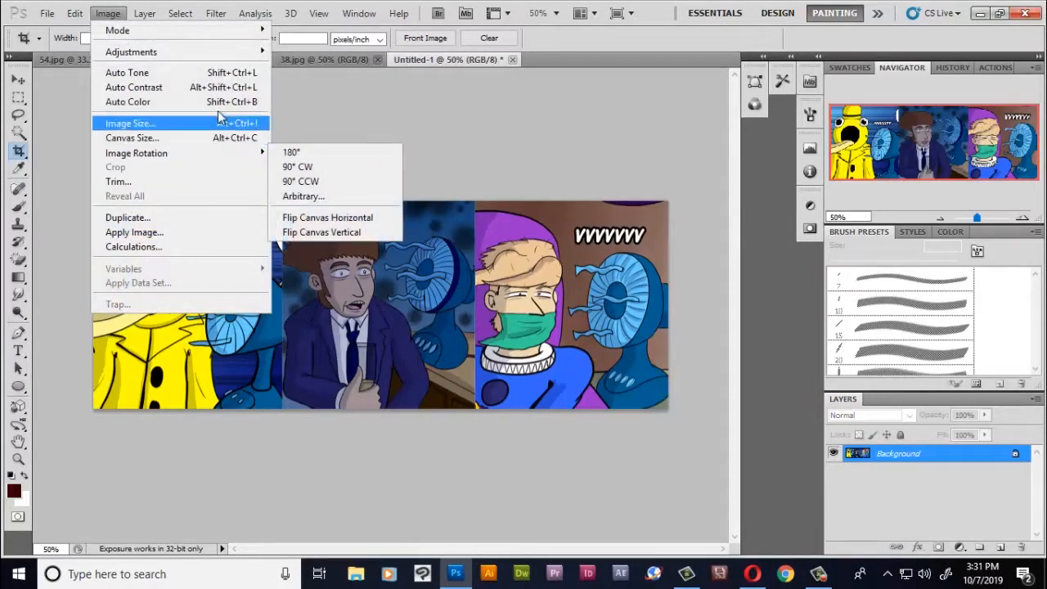
click(131, 123)
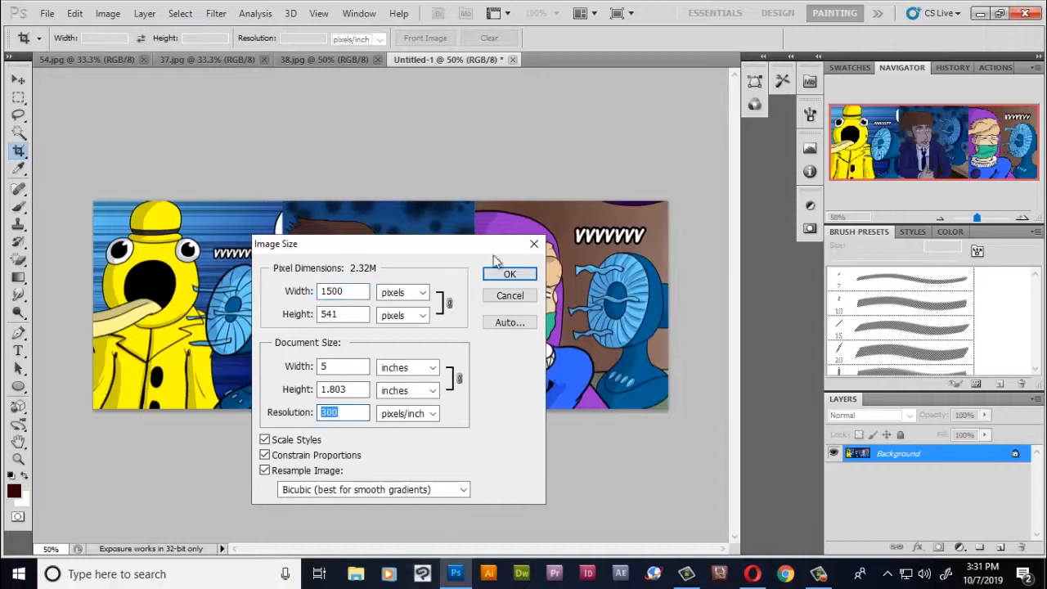
mouse_move(507, 227)
text(100)
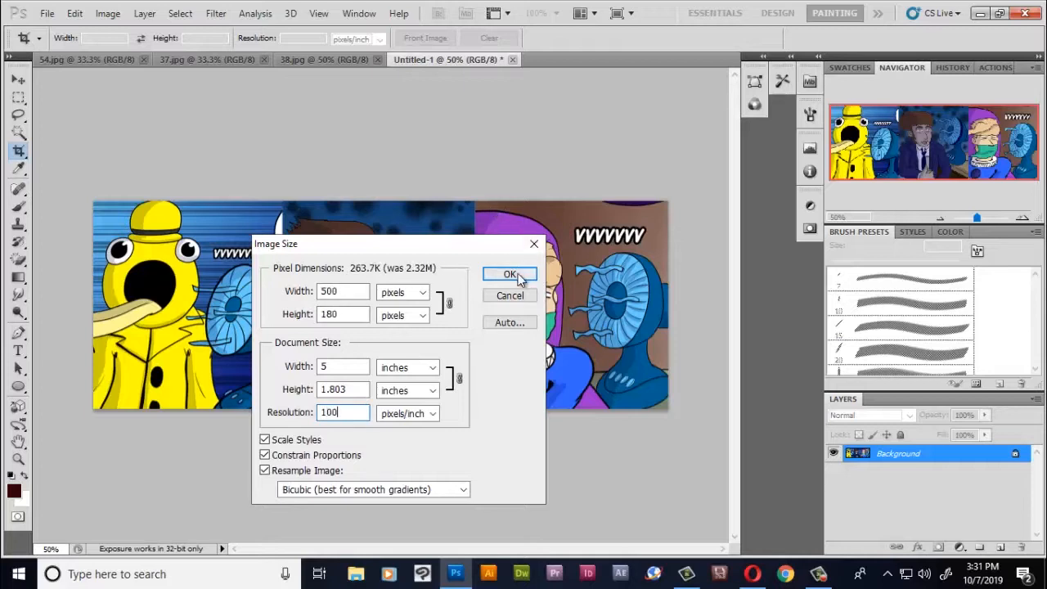
click(510, 274)
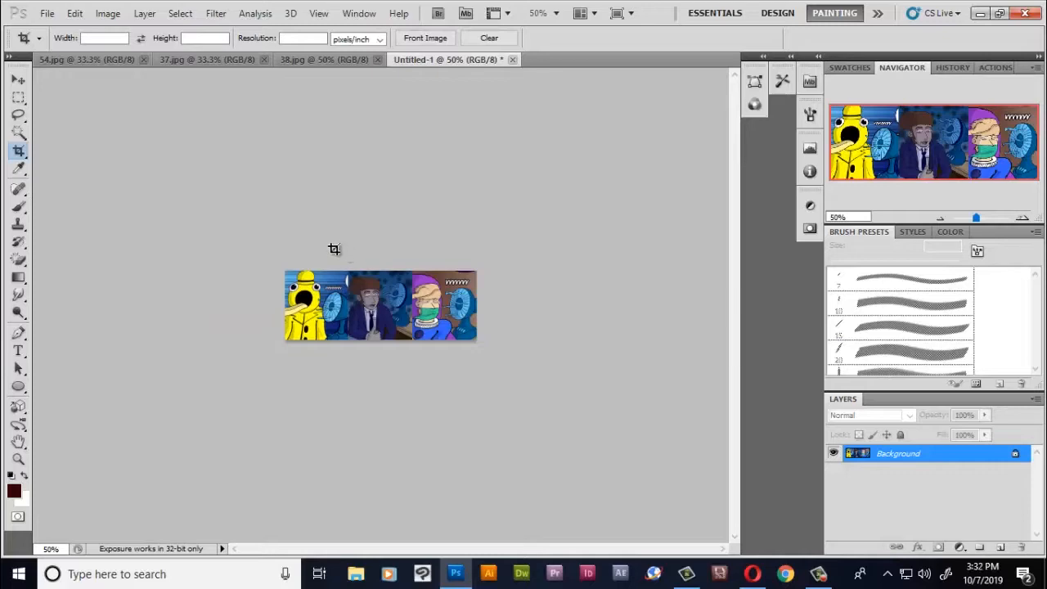
- Save the strip via Save As as a JPEG named 'Fan' in the Facebook folder
click(46, 13)
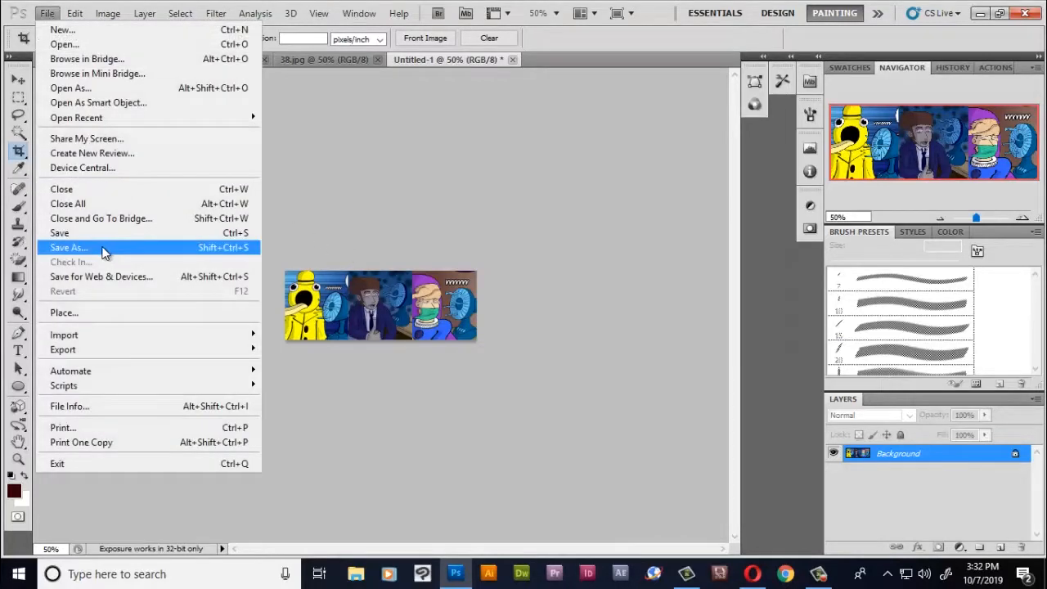
click(69, 247)
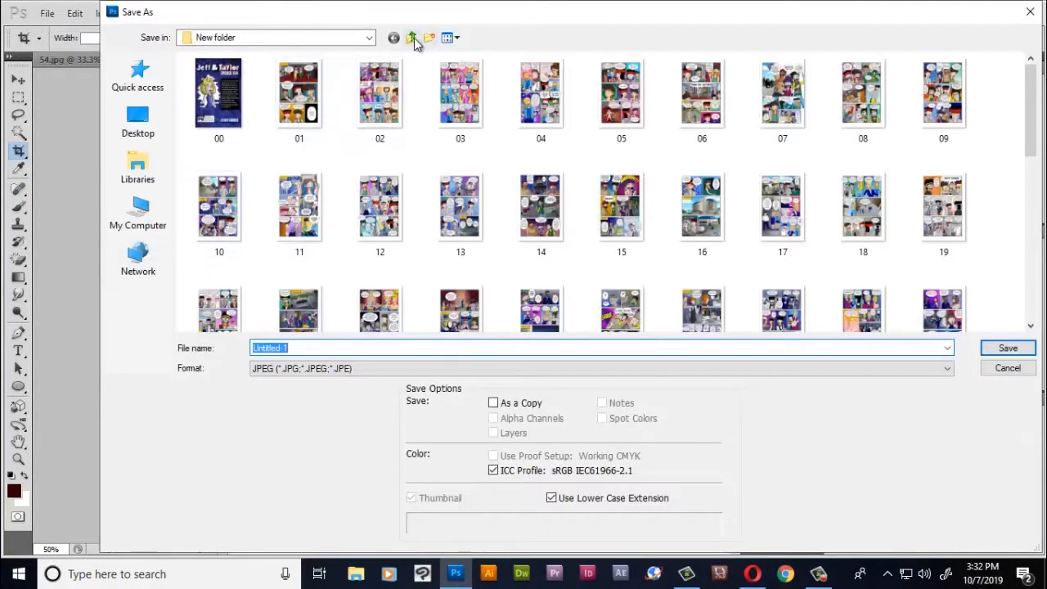
click(413, 38)
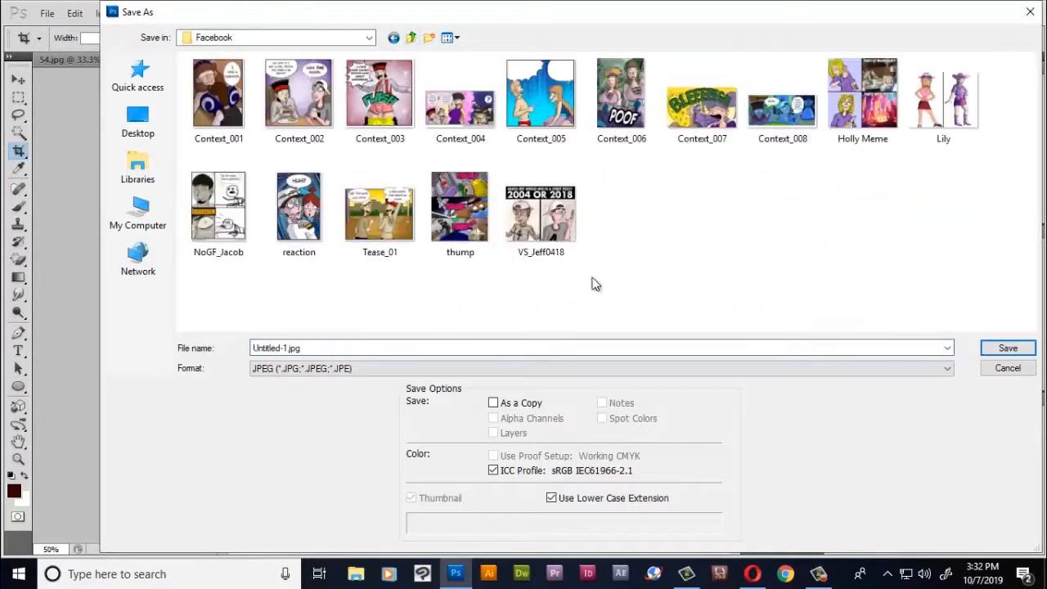
click(384, 347)
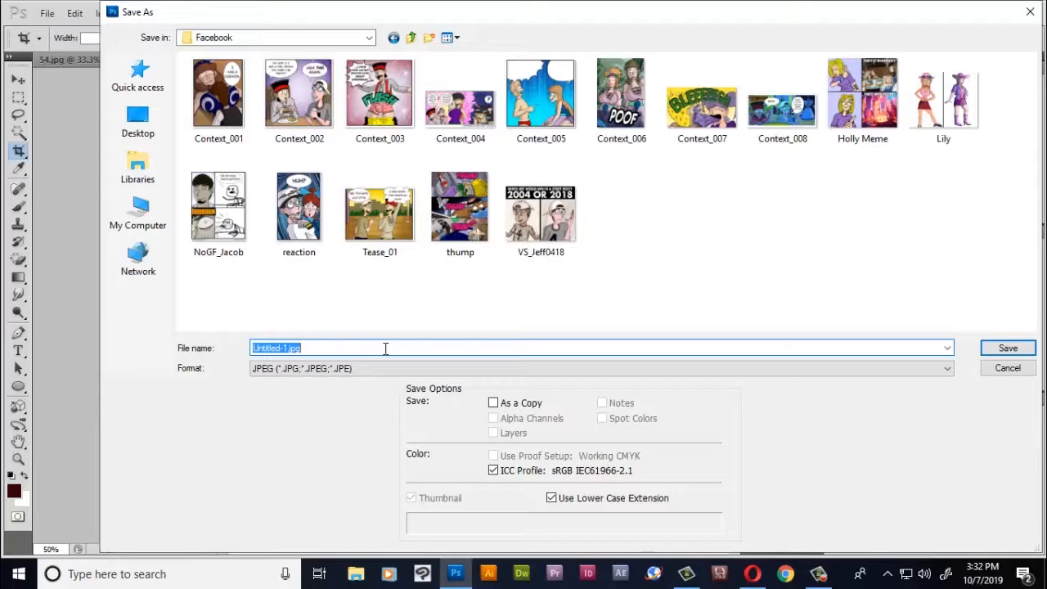
text(F)
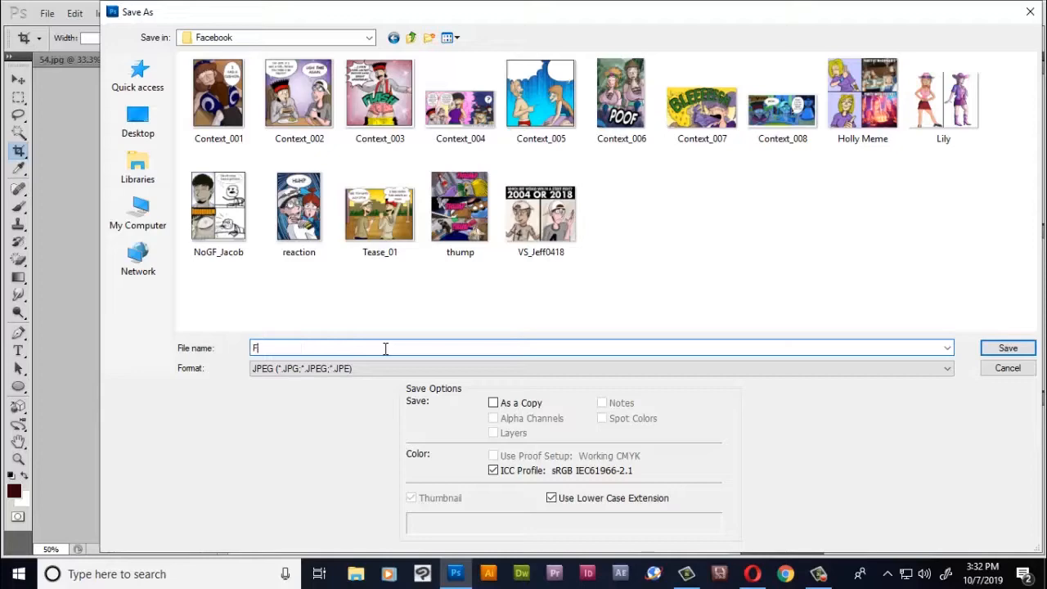
text(an)
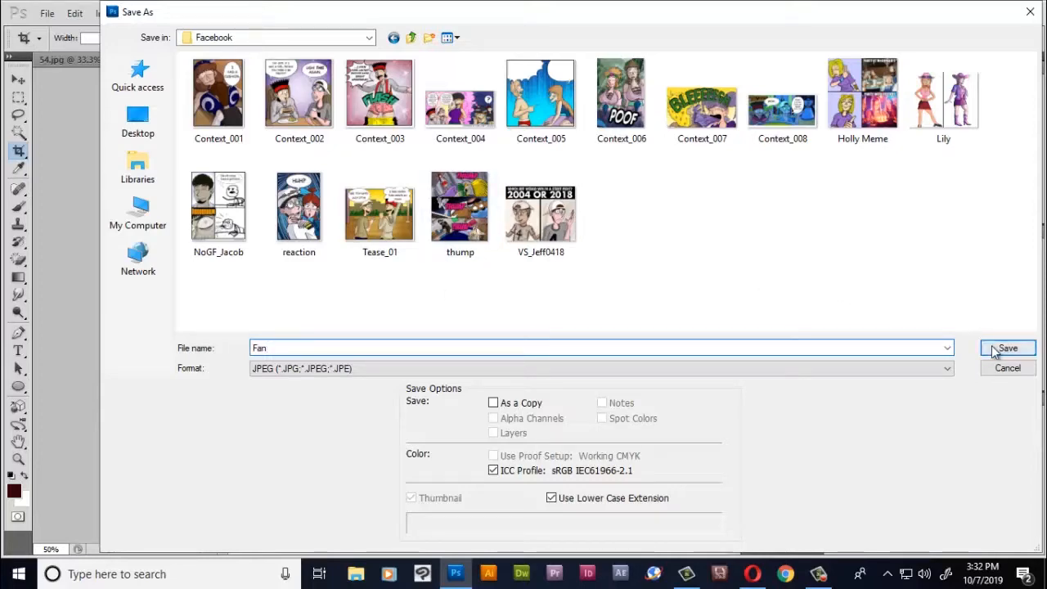
click(1008, 347)
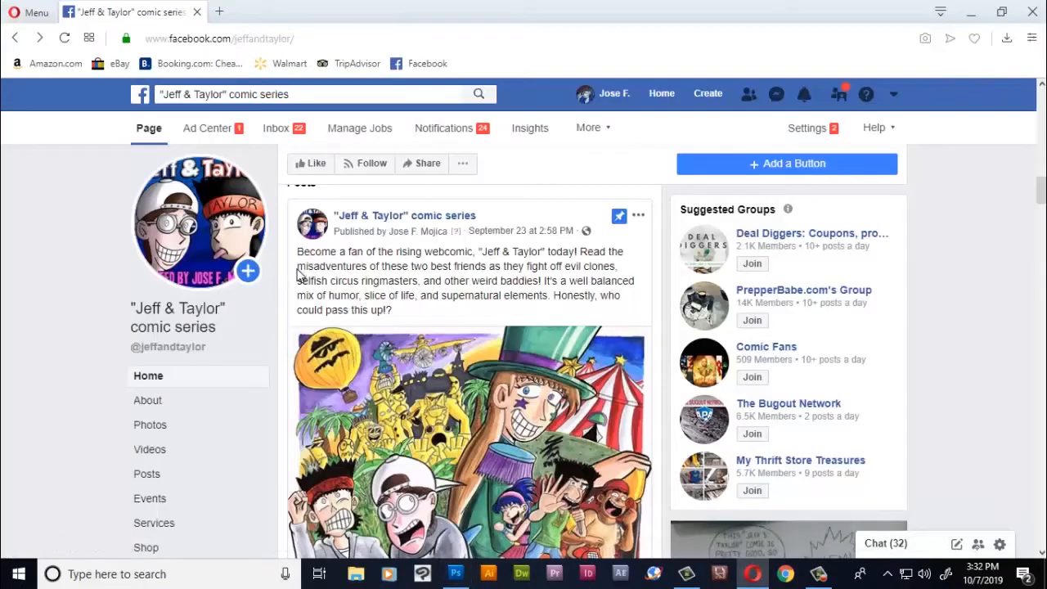
- Attach the saved Fan image to a new photo post on the Jeff & Taylor page
scroll(down, 3)
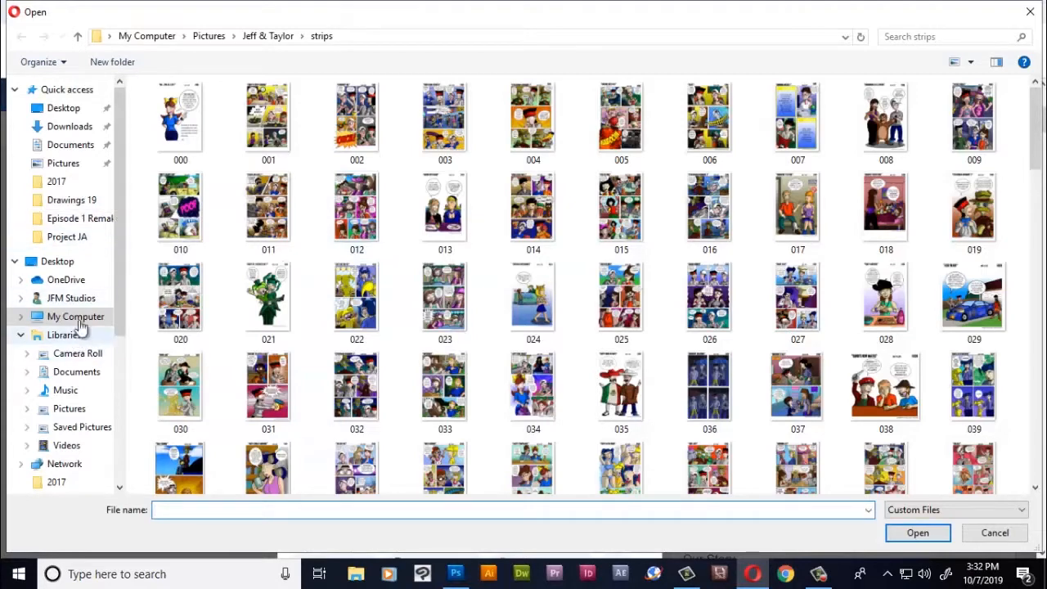
click(269, 36)
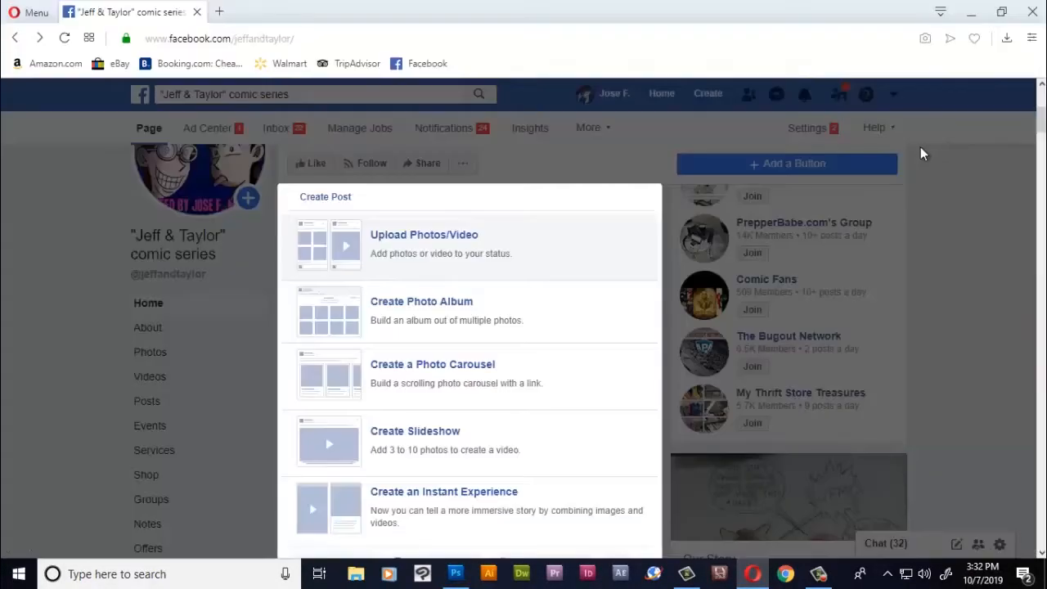
click(424, 236)
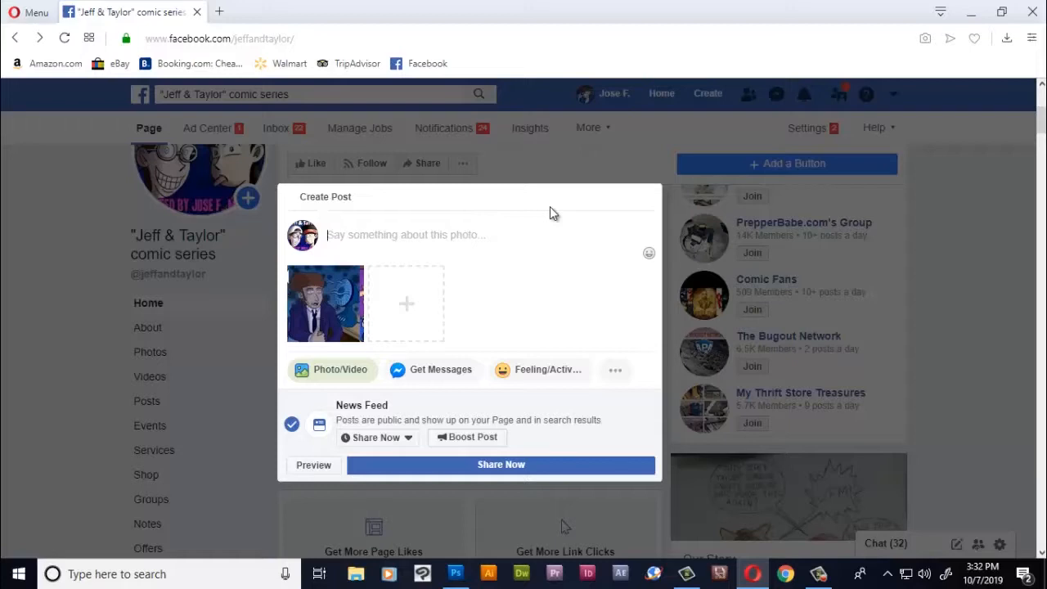
- Write the caption 'Running gags are a BREEZE!' in the post box
text(Running gags)
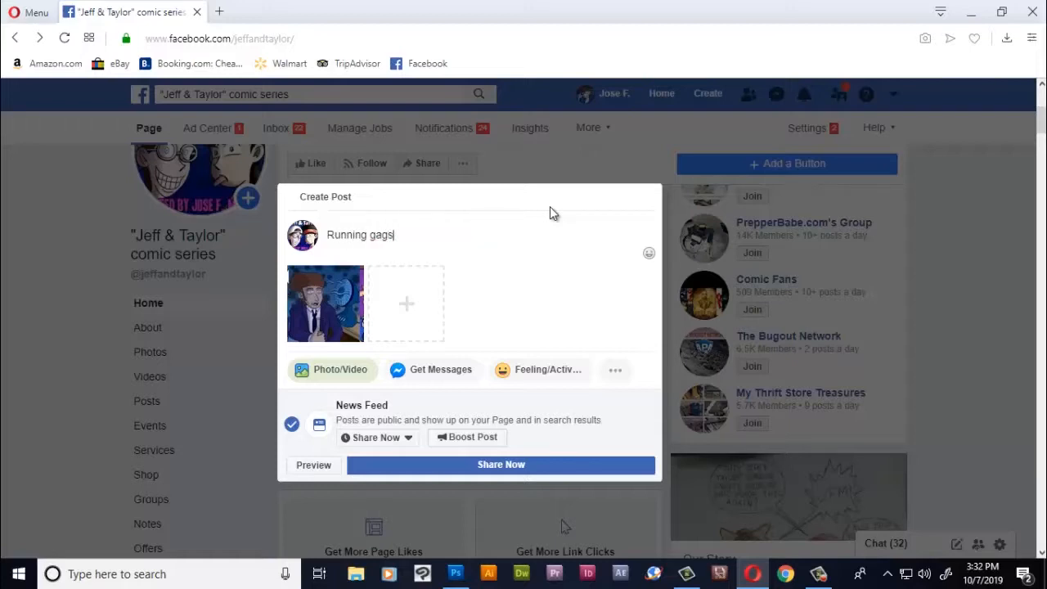
text(are a BR)
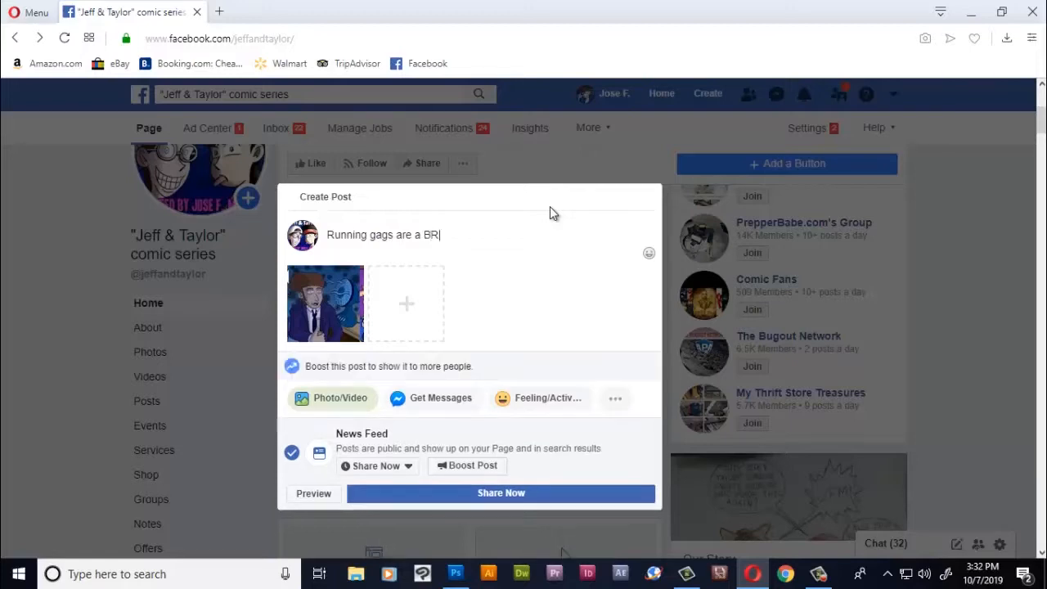
text(EEZE!)
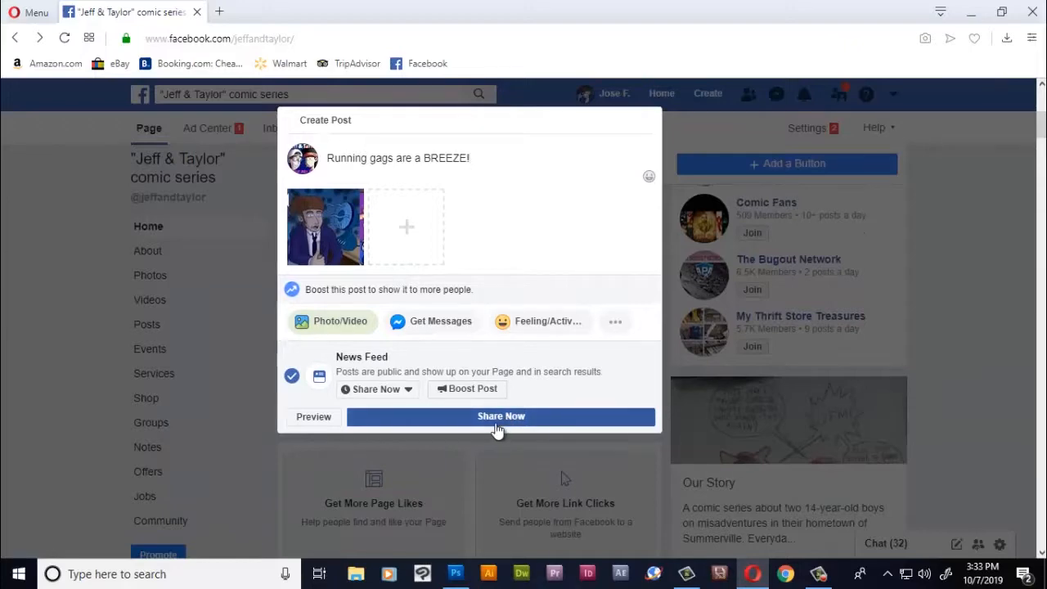
- Share the post so the fan strip and caption appear on the page's timeline
click(500, 417)
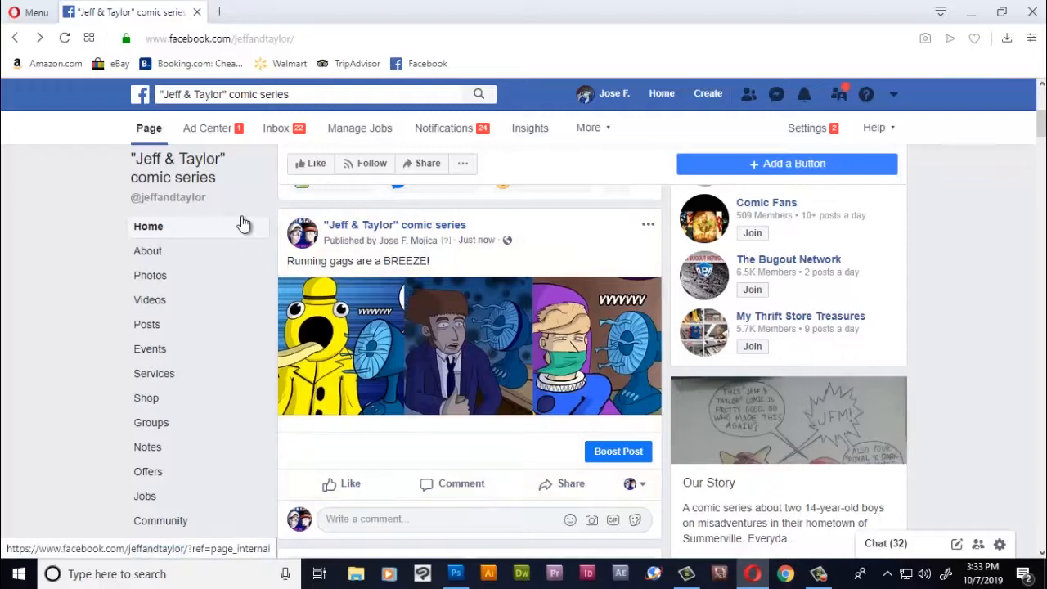
mouse_move(245, 232)
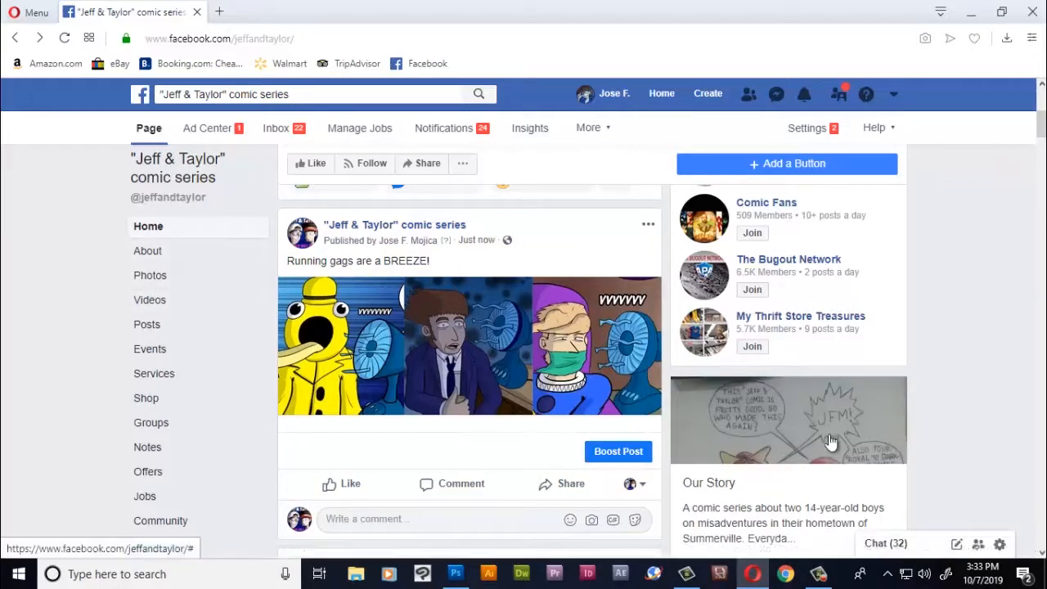
mouse_move(837, 439)
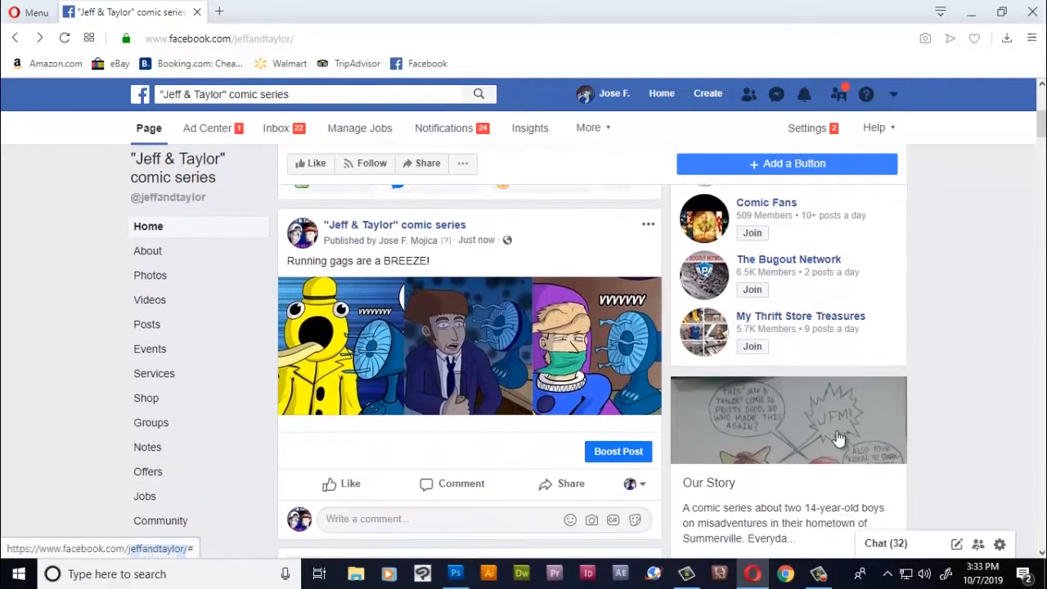
scroll(down, 3)
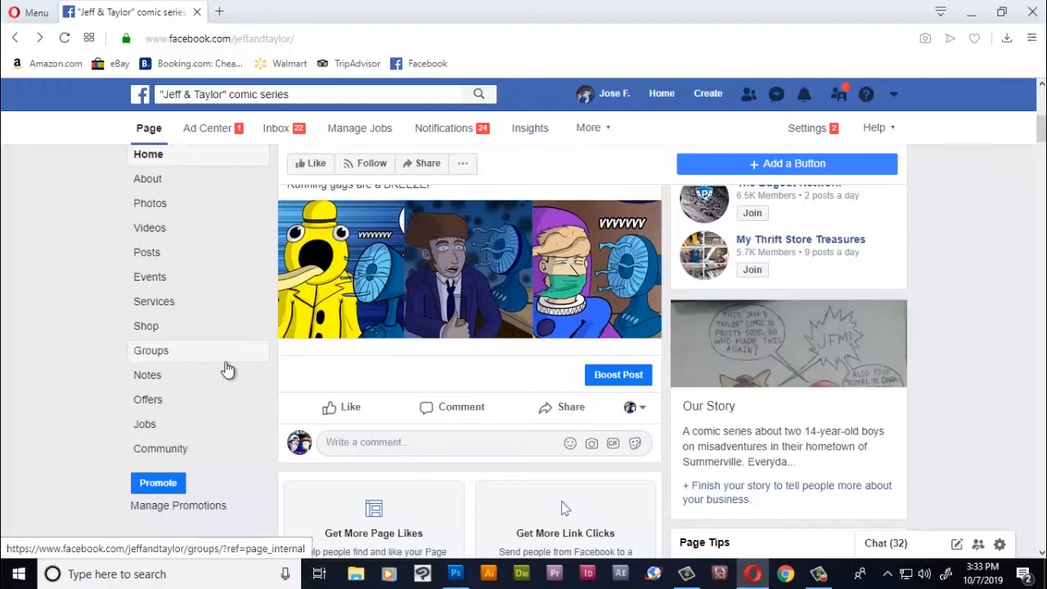
mouse_move(82, 121)
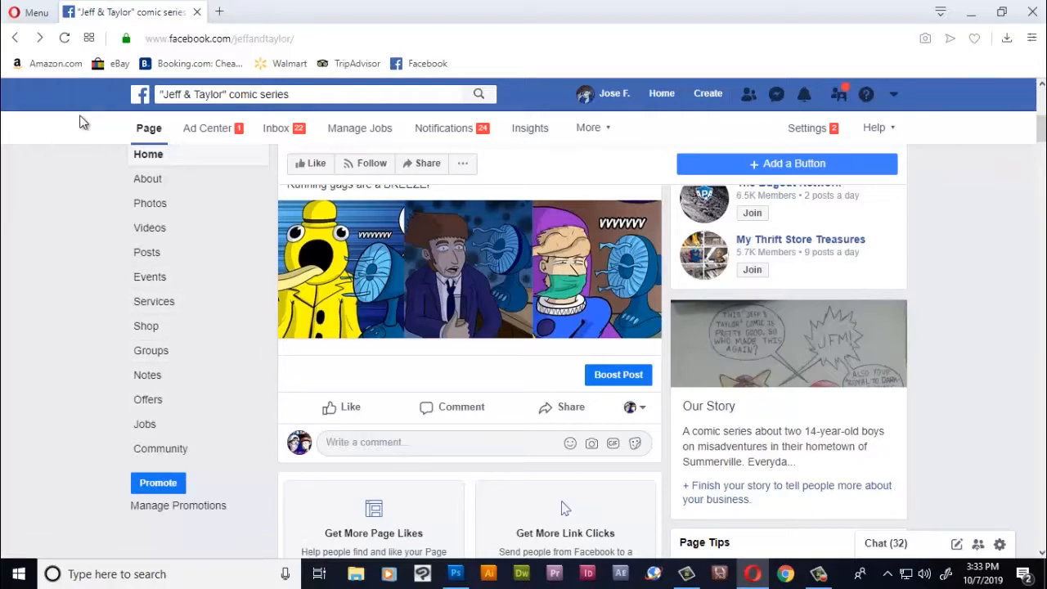
mouse_move(74, 132)
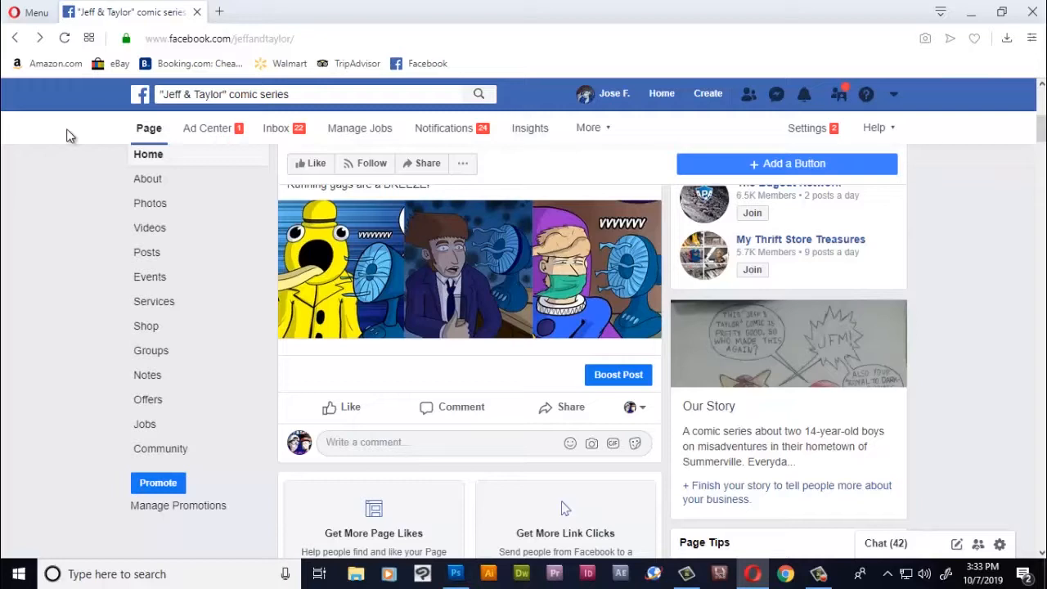
mouse_move(89, 108)
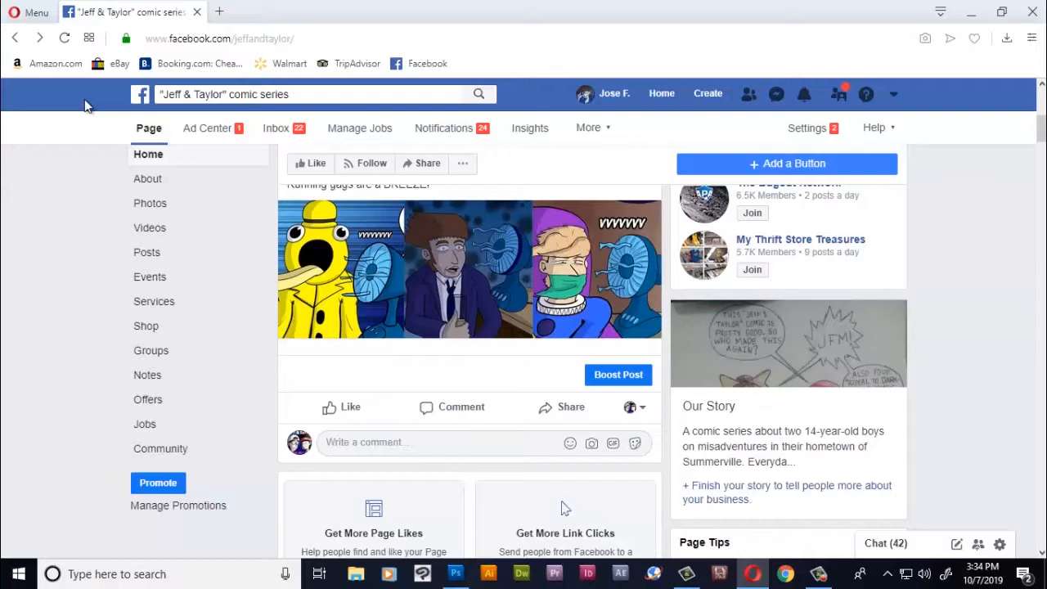
scroll(down, 3)
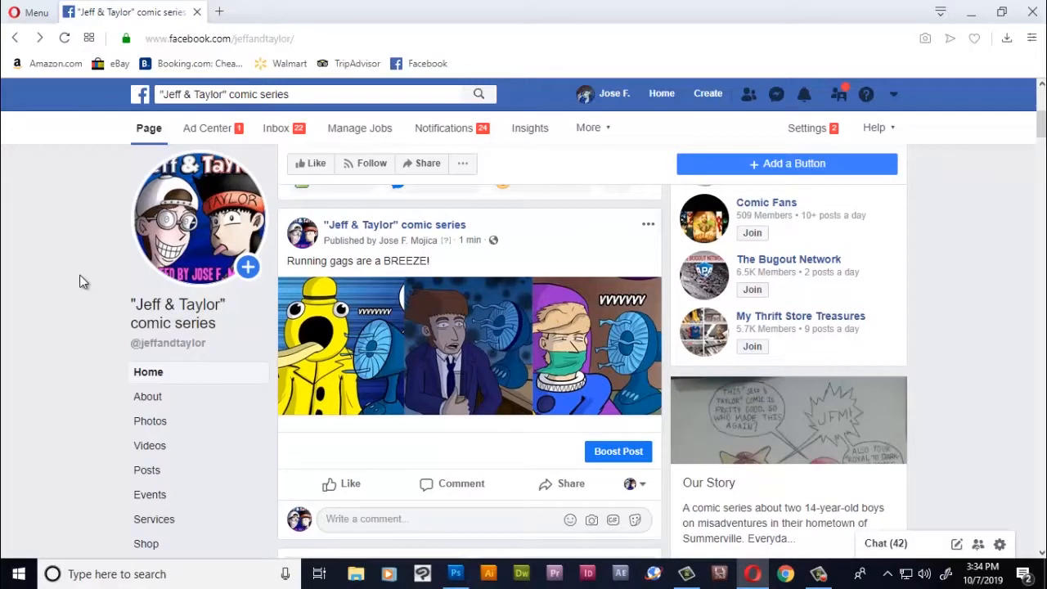
mouse_move(74, 384)
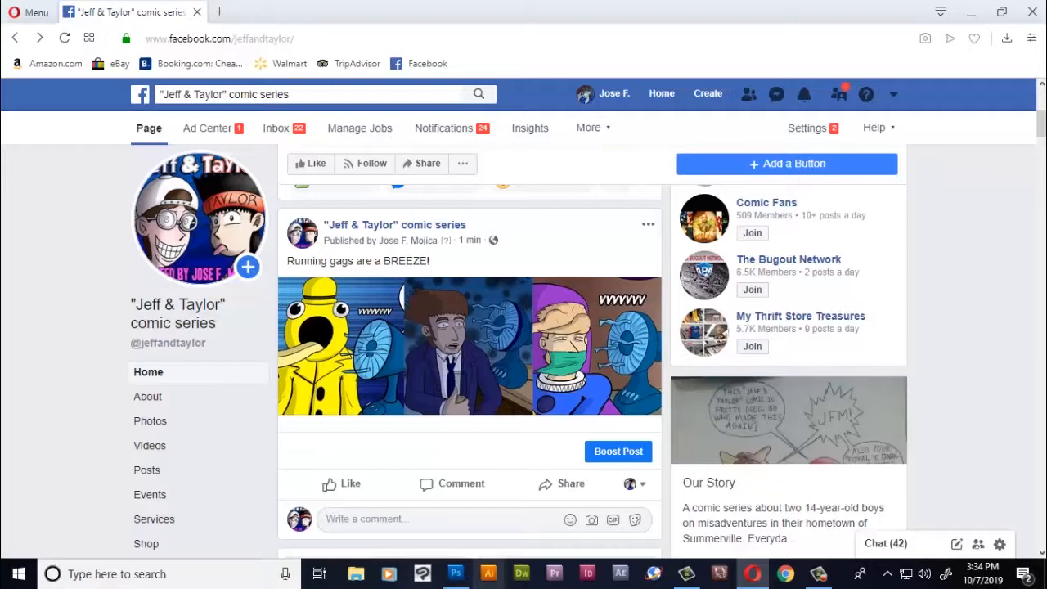
mouse_move(684, 572)
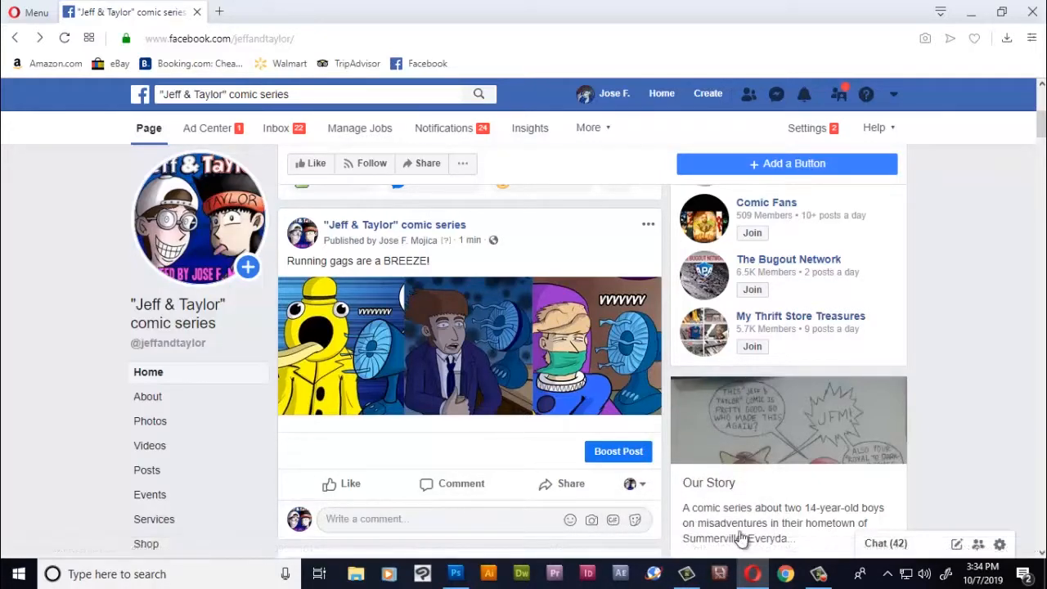
click(821, 573)
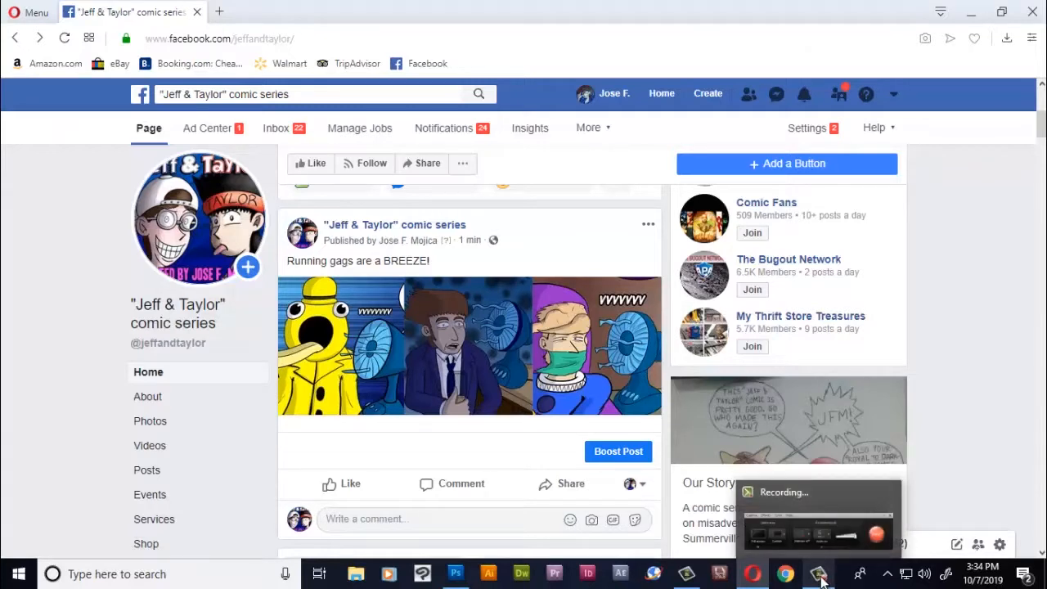